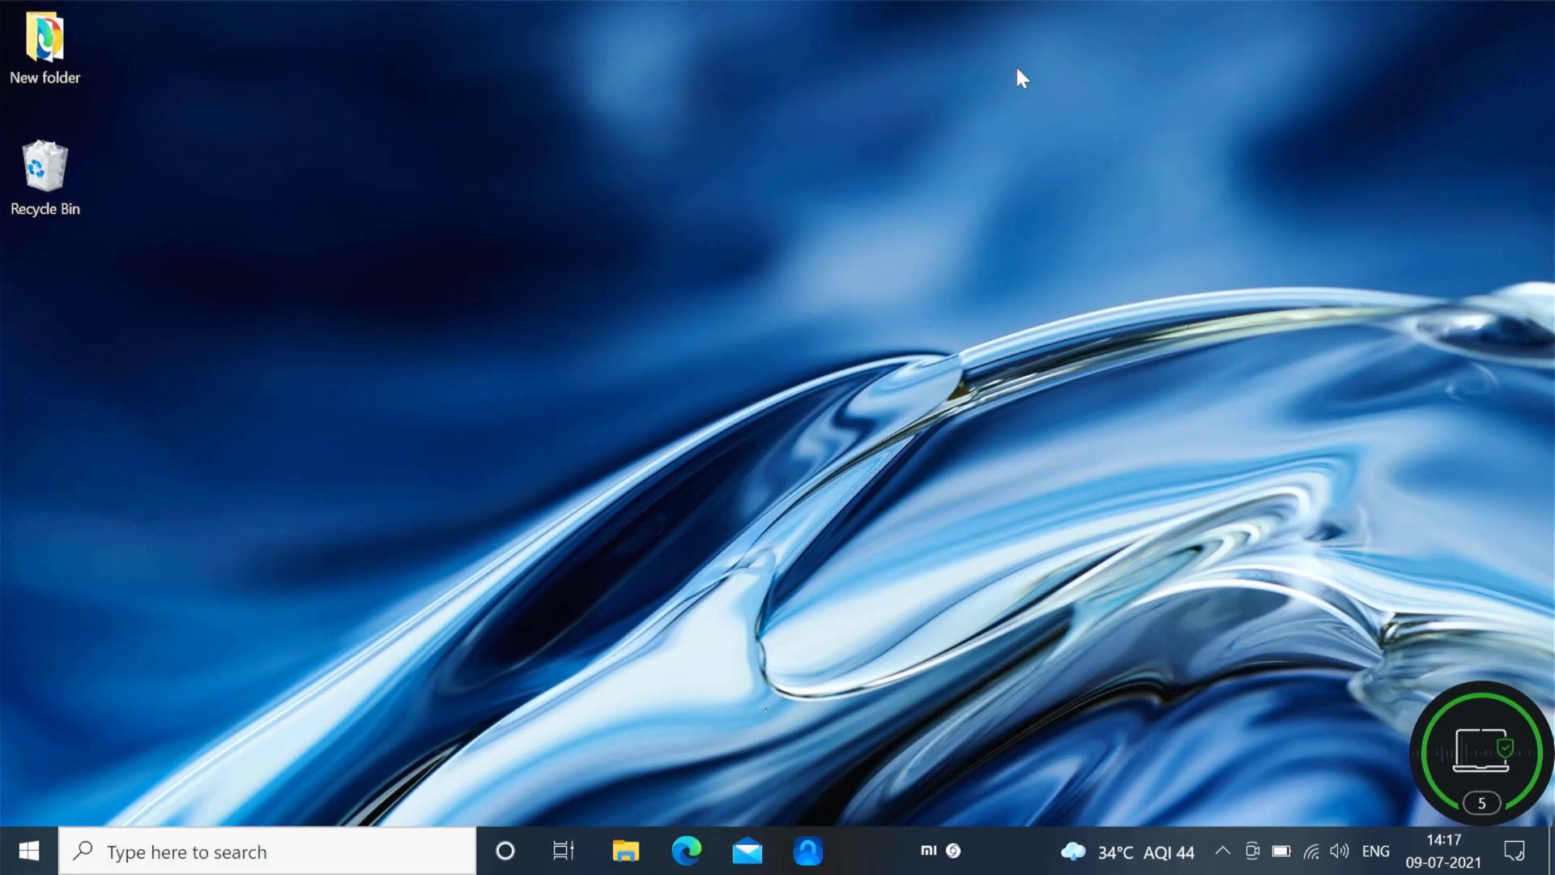
{"action": "mouse_move", "coordinate": [498, 554]}
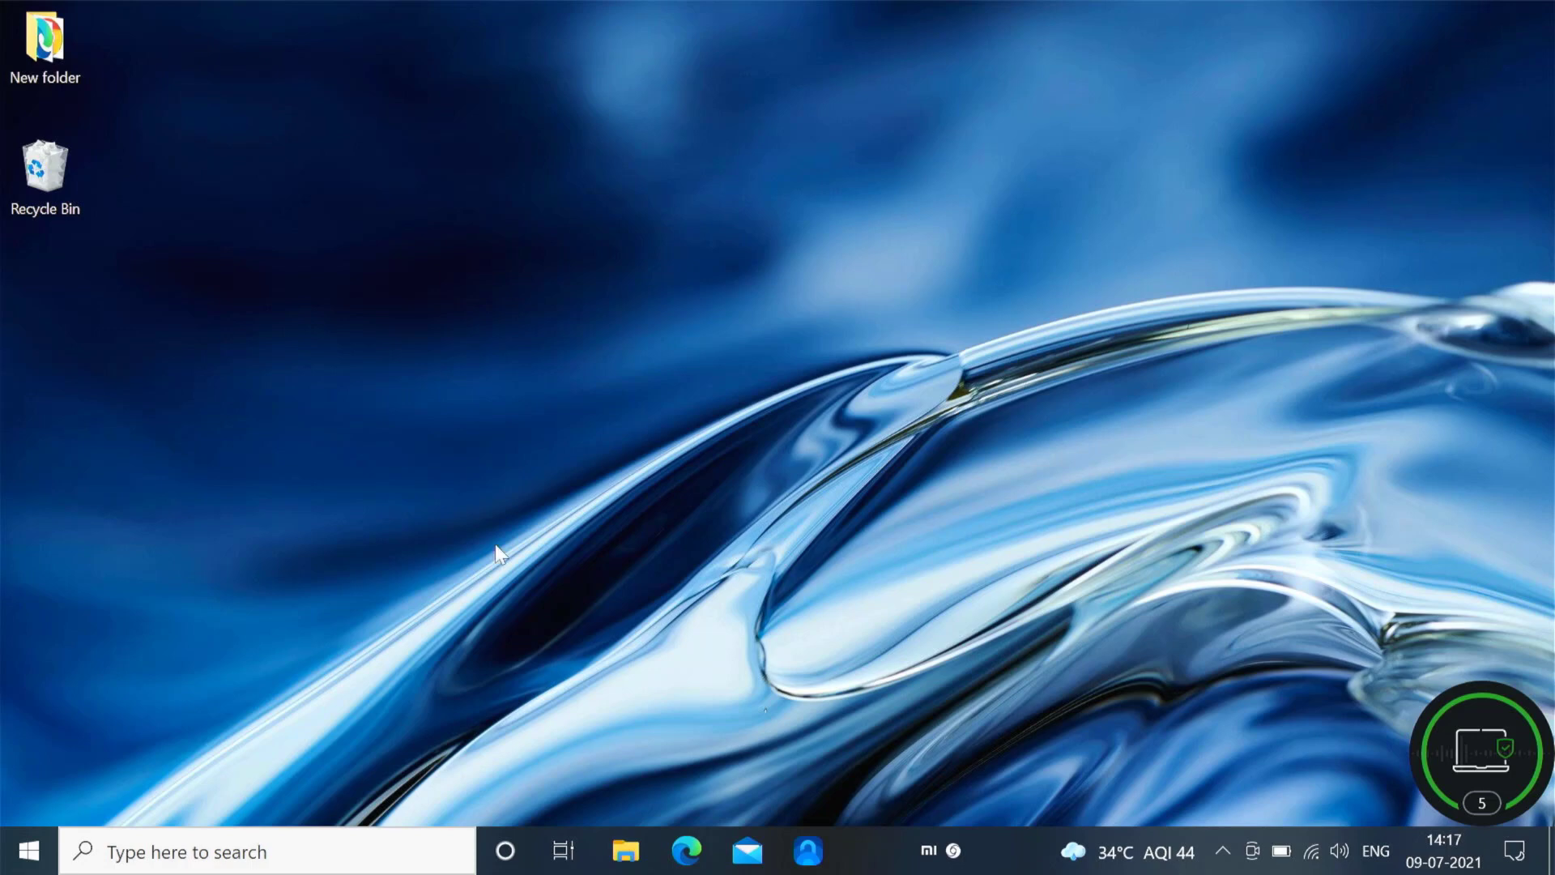
{"action": "mouse_move", "coordinate": [39, 836]}
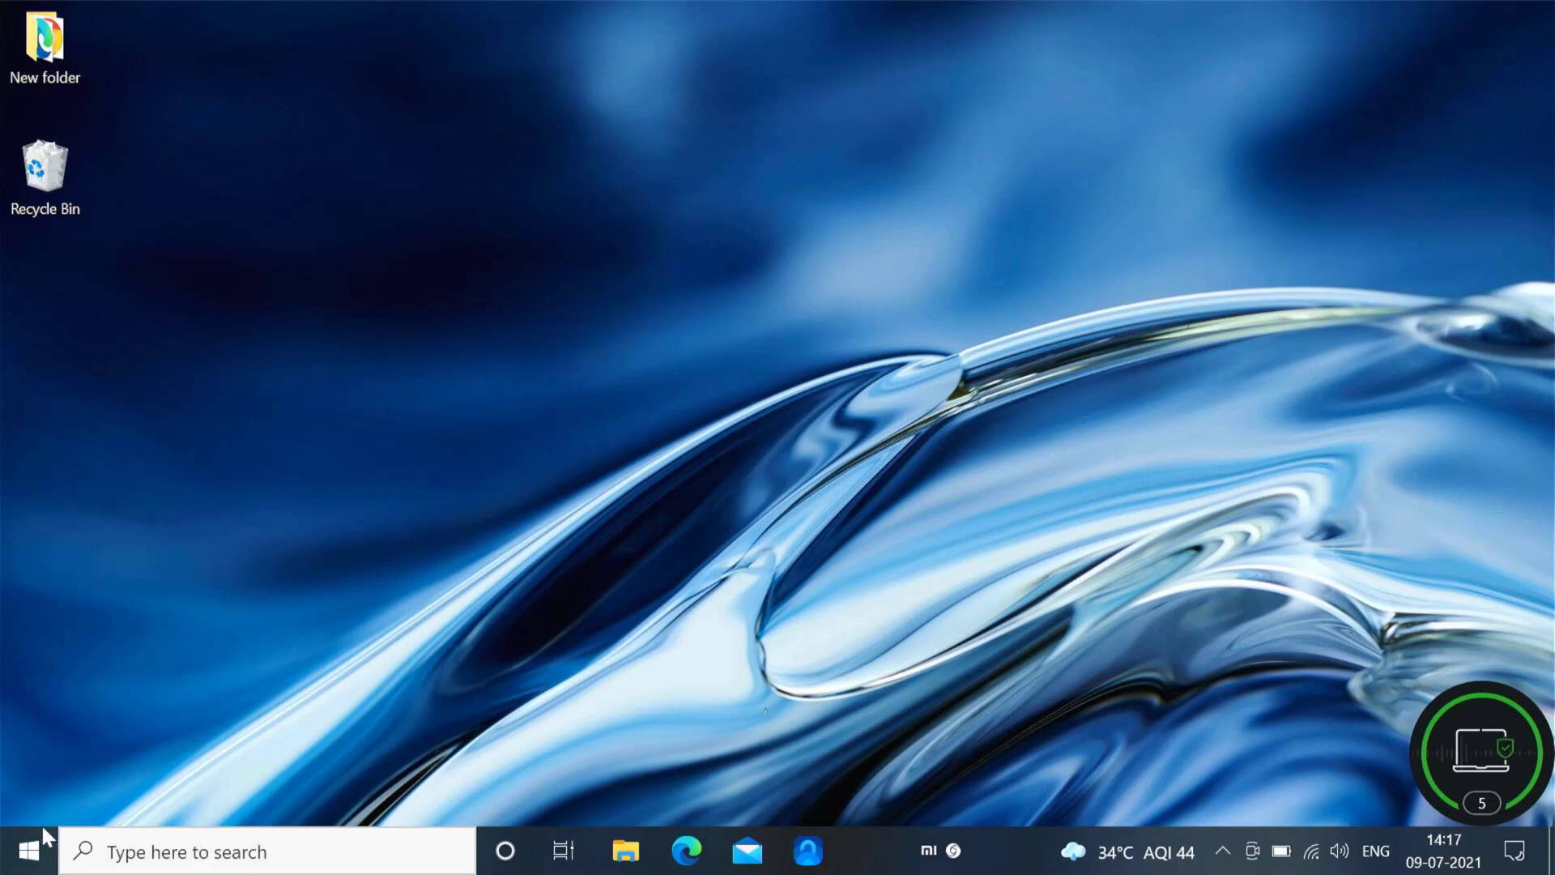
Open Control Panel from the Start/search panel.
{"action": "left_click", "coordinate": [27, 851]}
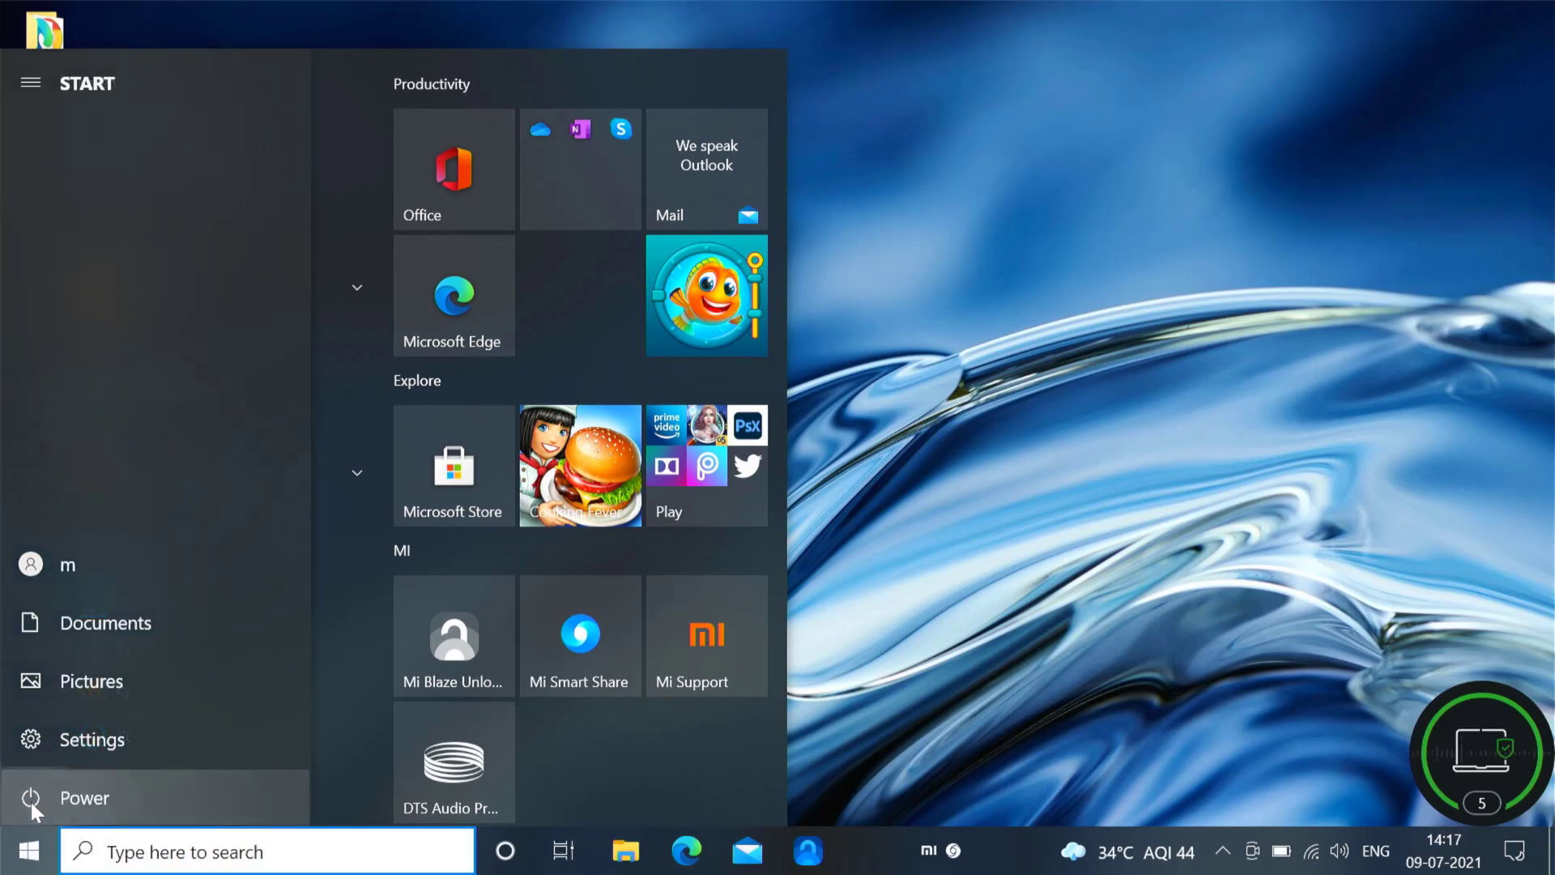
{"action": "mouse_move", "coordinate": [85, 710]}
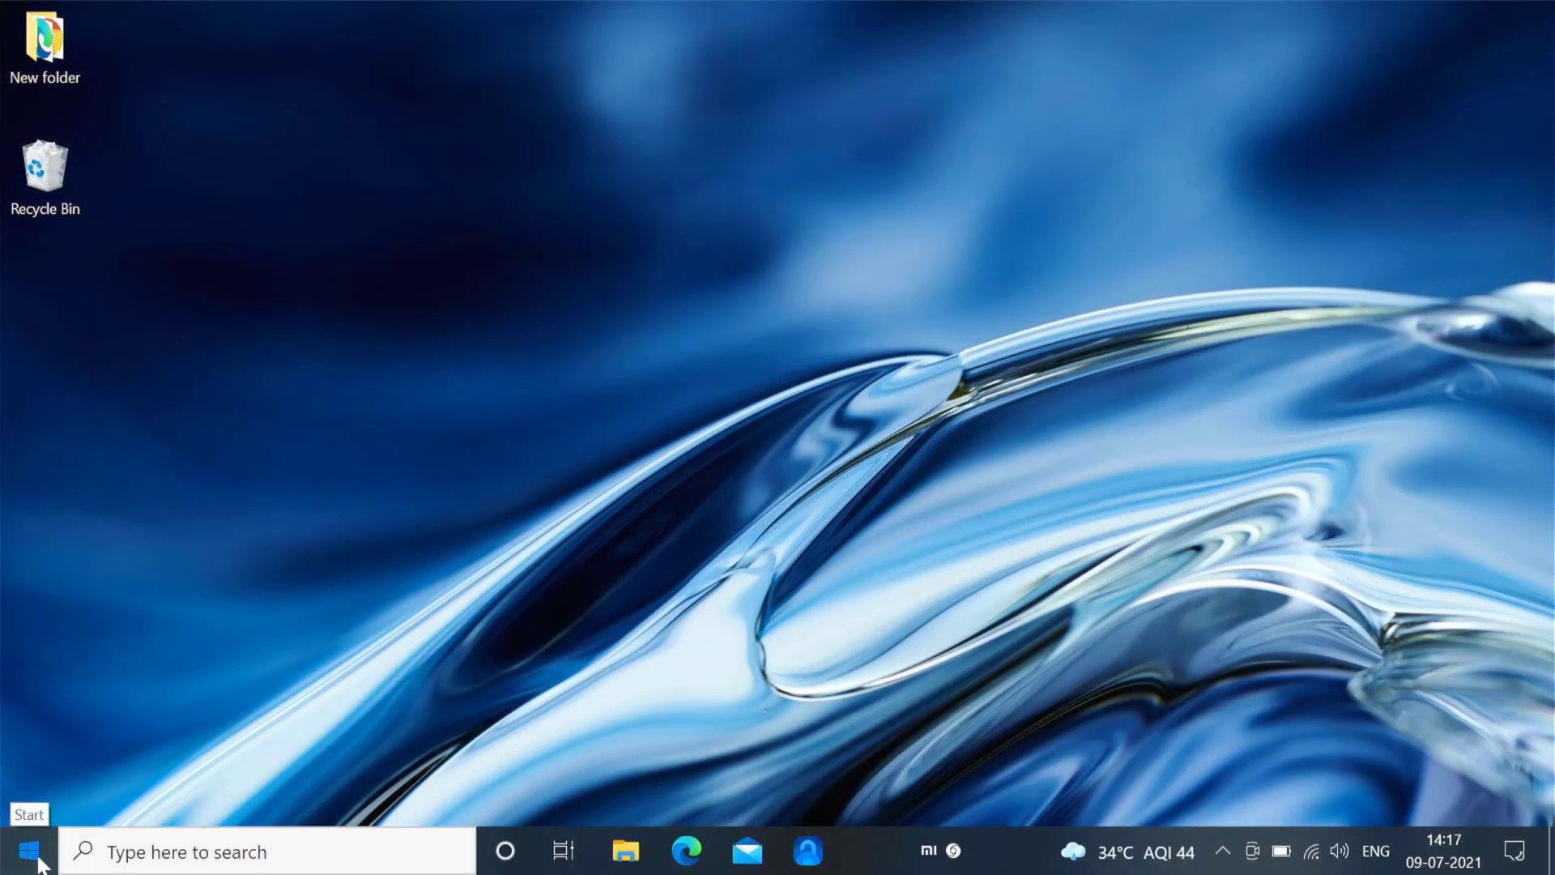
{"action": "left_click", "coordinate": [20, 850]}
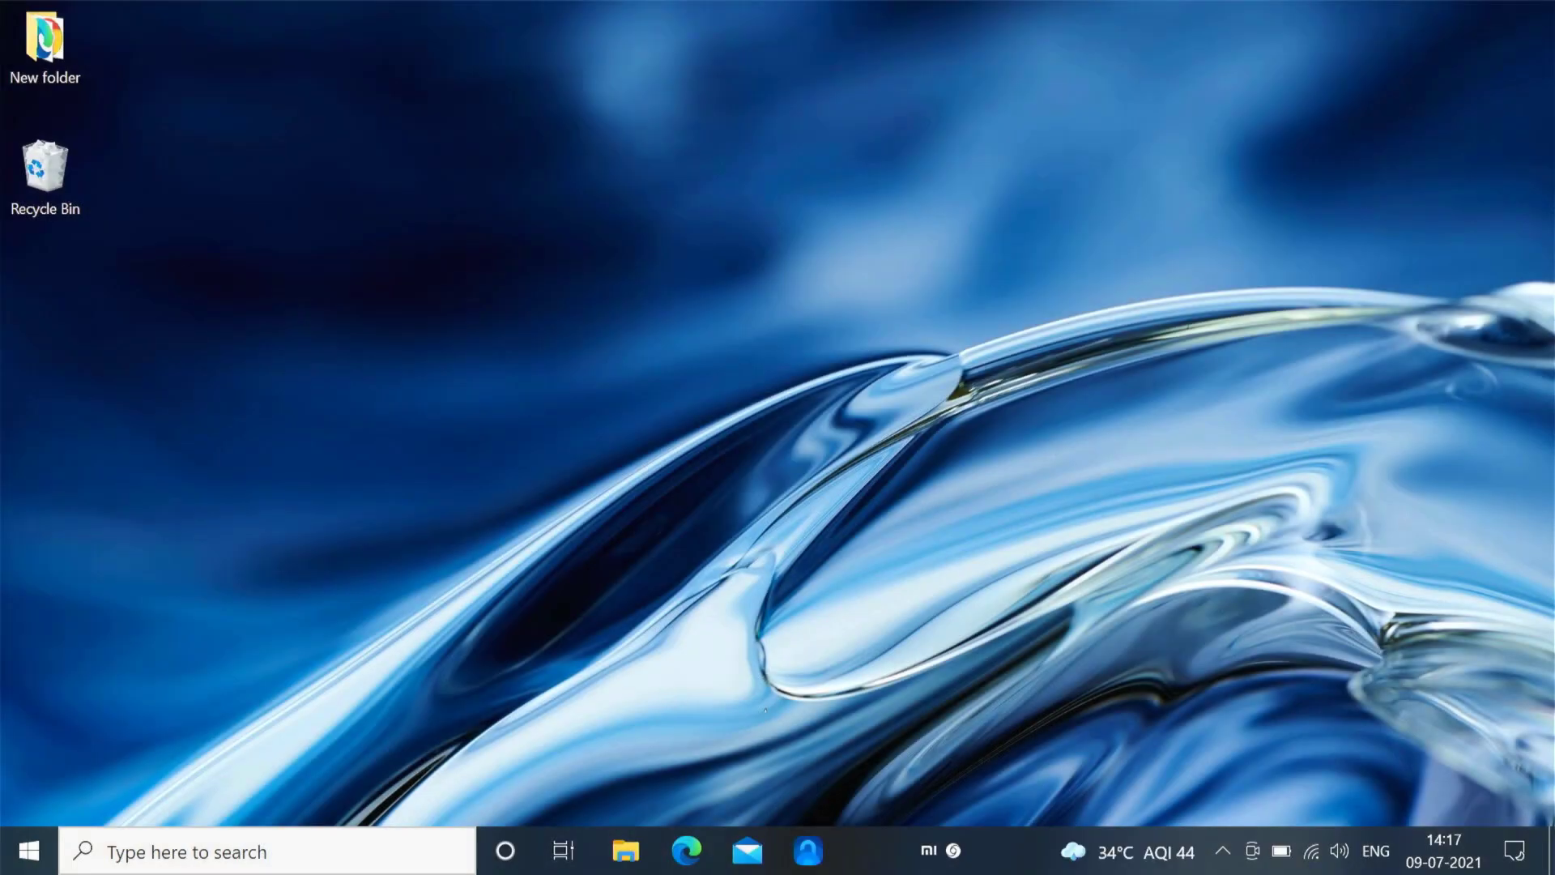
{"action": "mouse_move", "coordinate": [565, 817]}
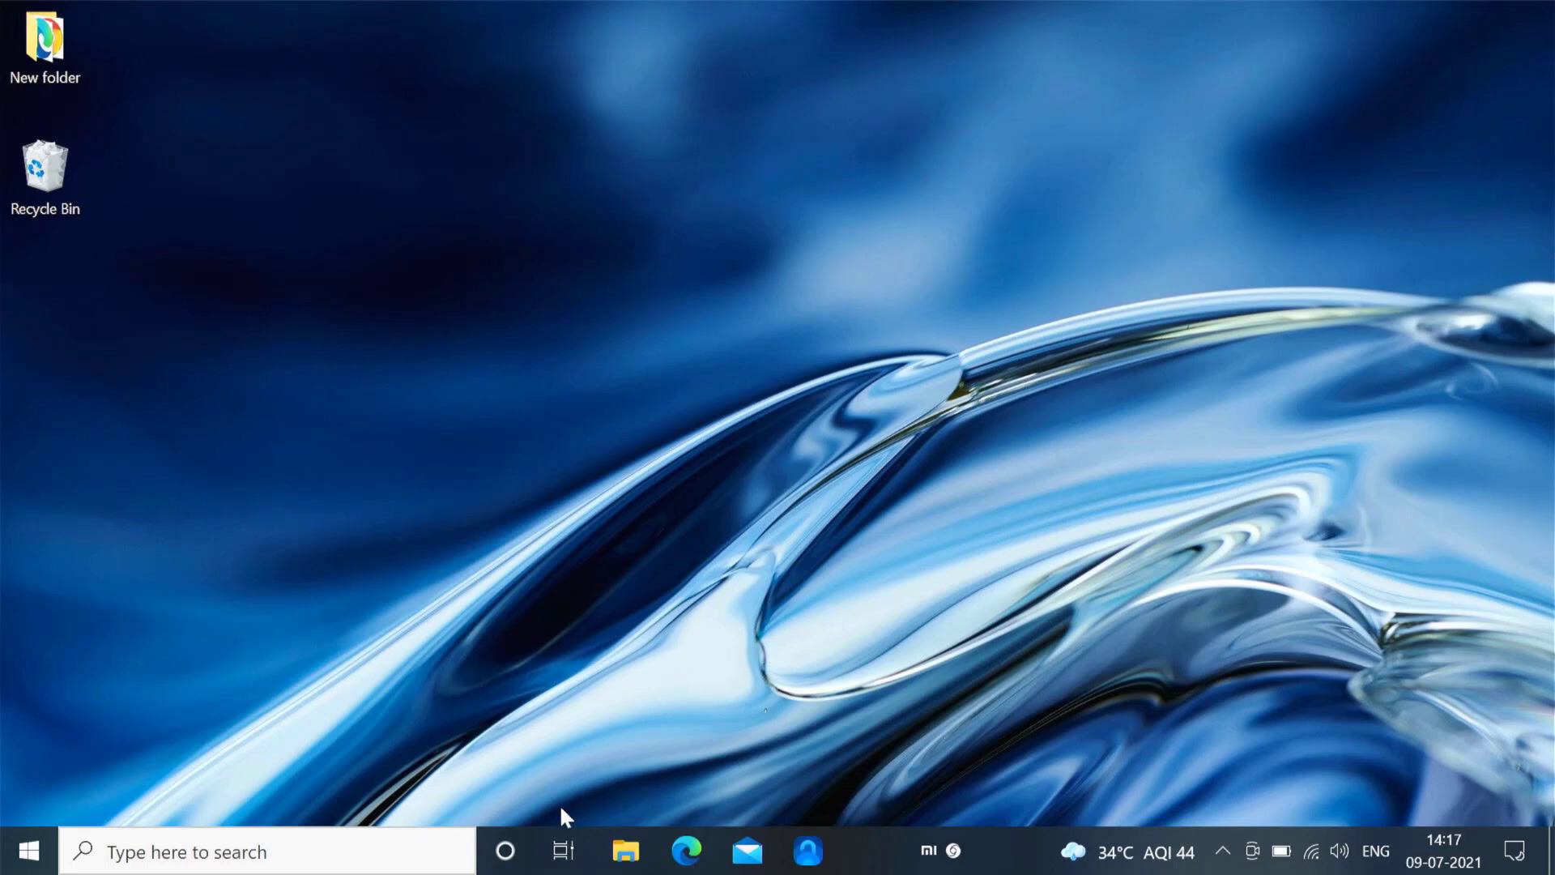
{"action": "left_click", "coordinate": [267, 850]}
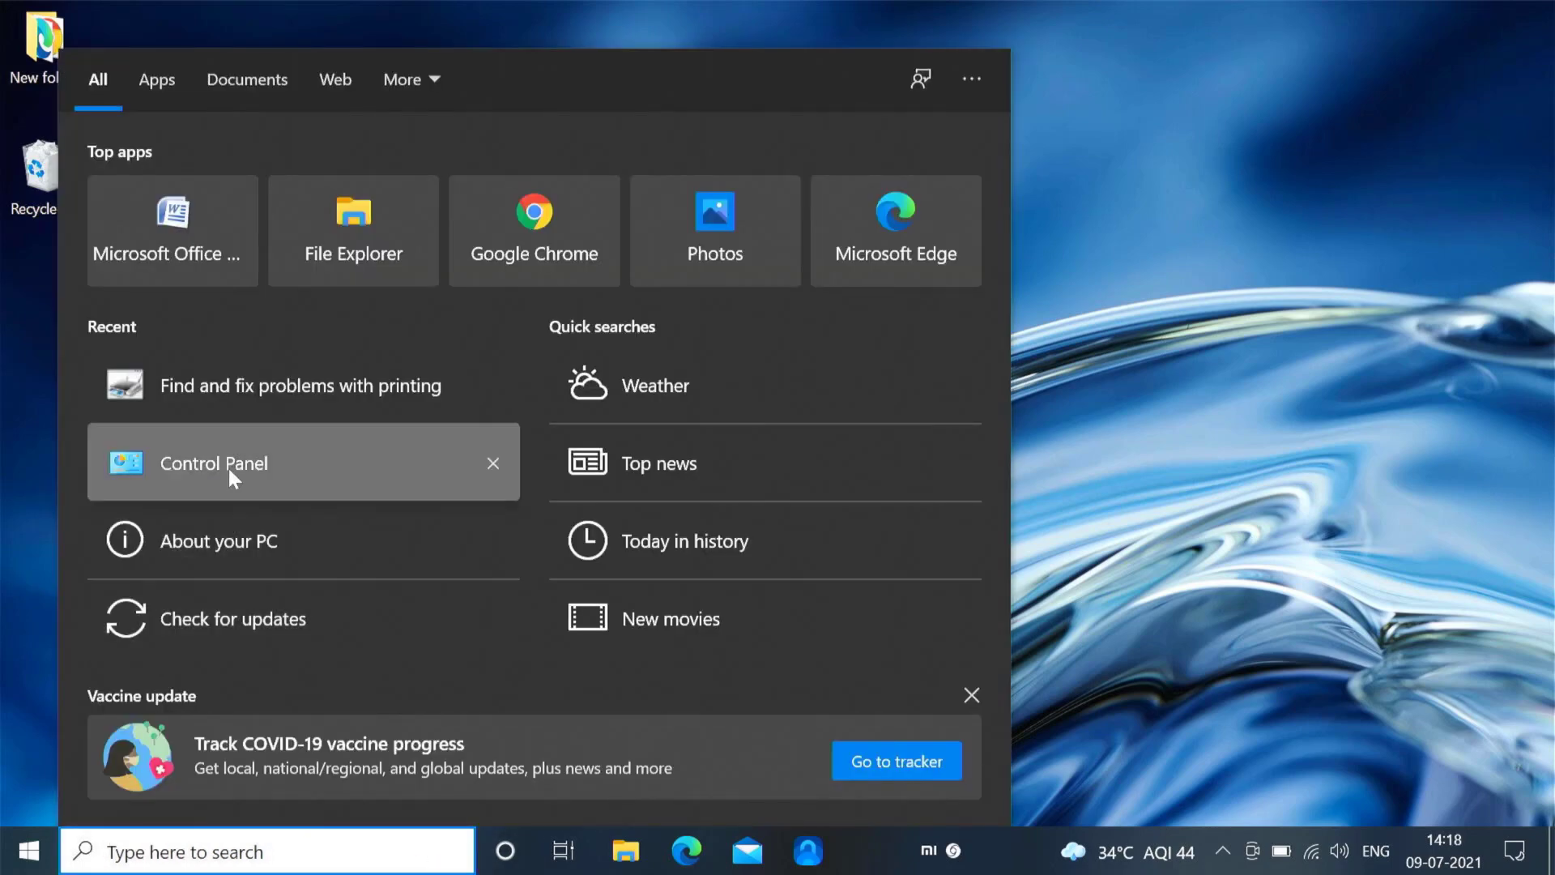
{"action": "left_click", "coordinate": [213, 463]}
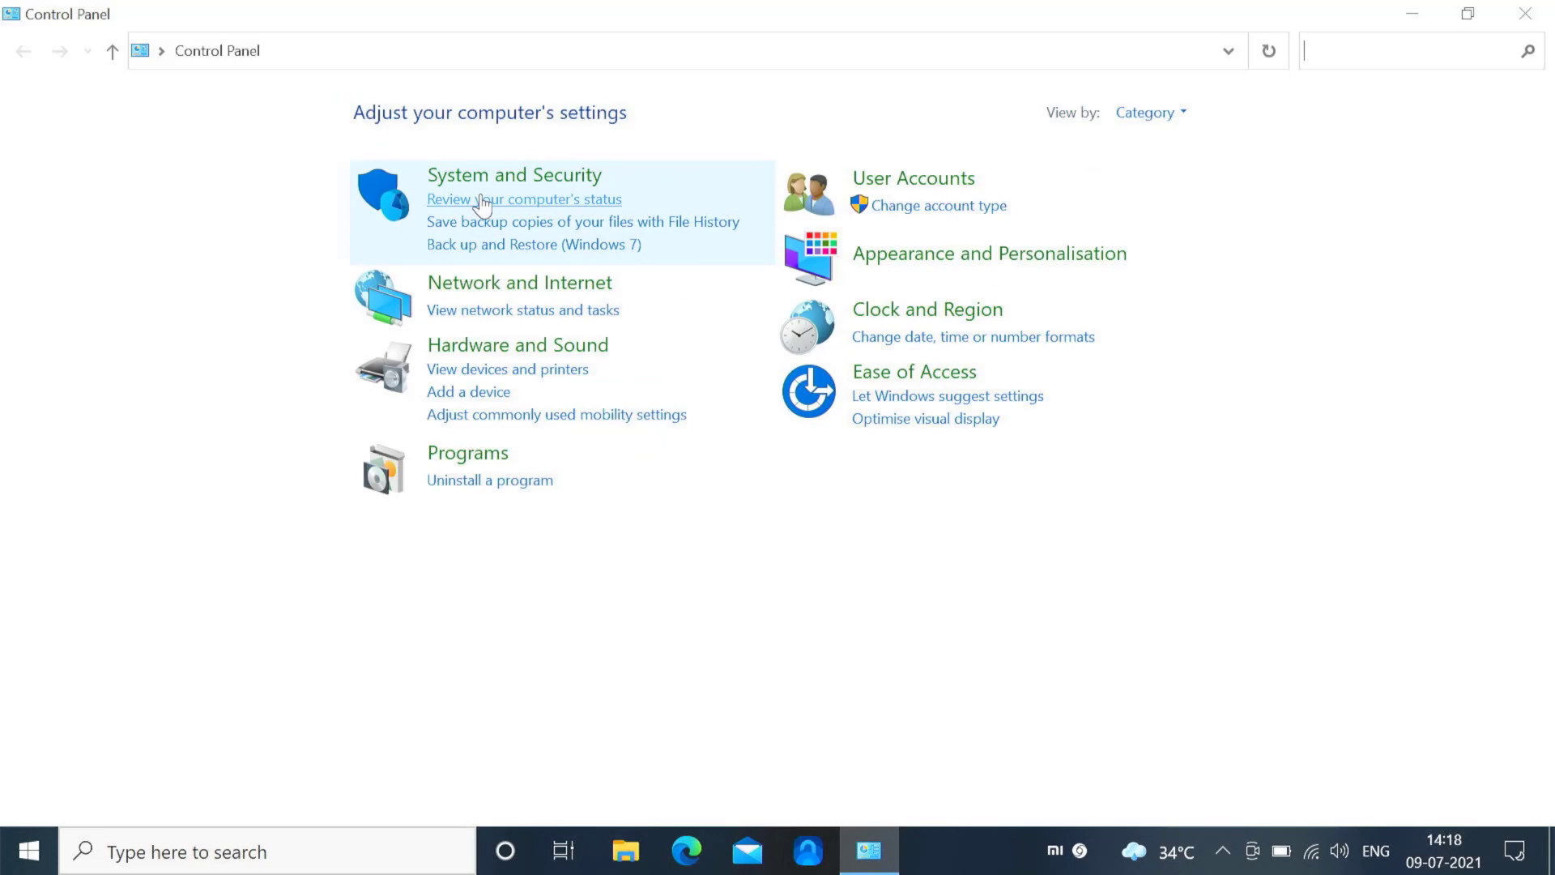
Go to System and Security, then the System page with the PC's About information.
{"action": "left_click", "coordinate": [513, 175]}
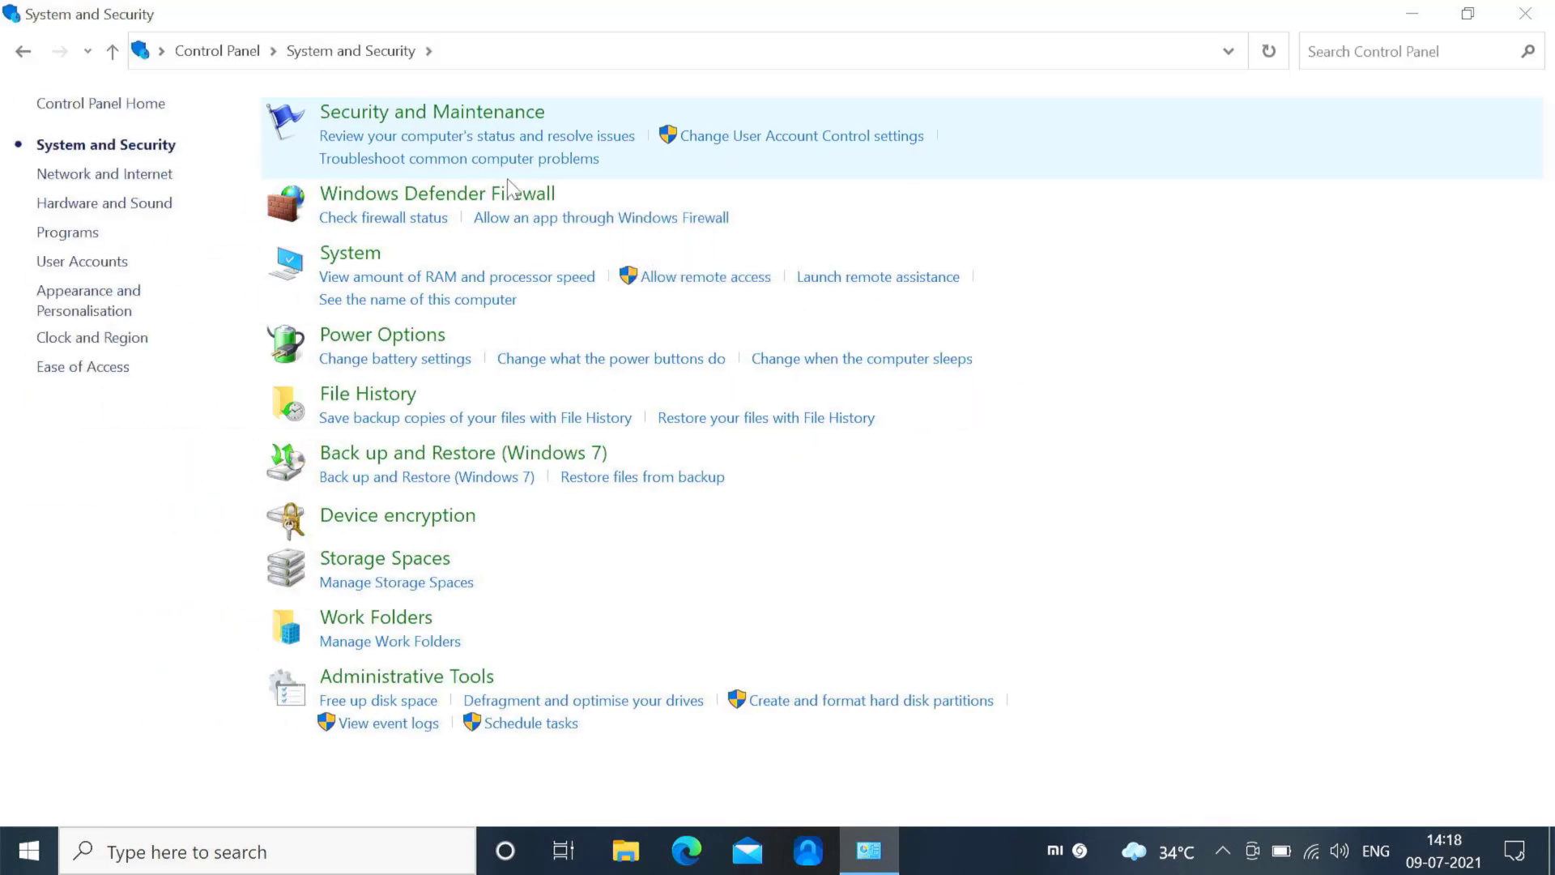
{"action": "mouse_move", "coordinate": [350, 264]}
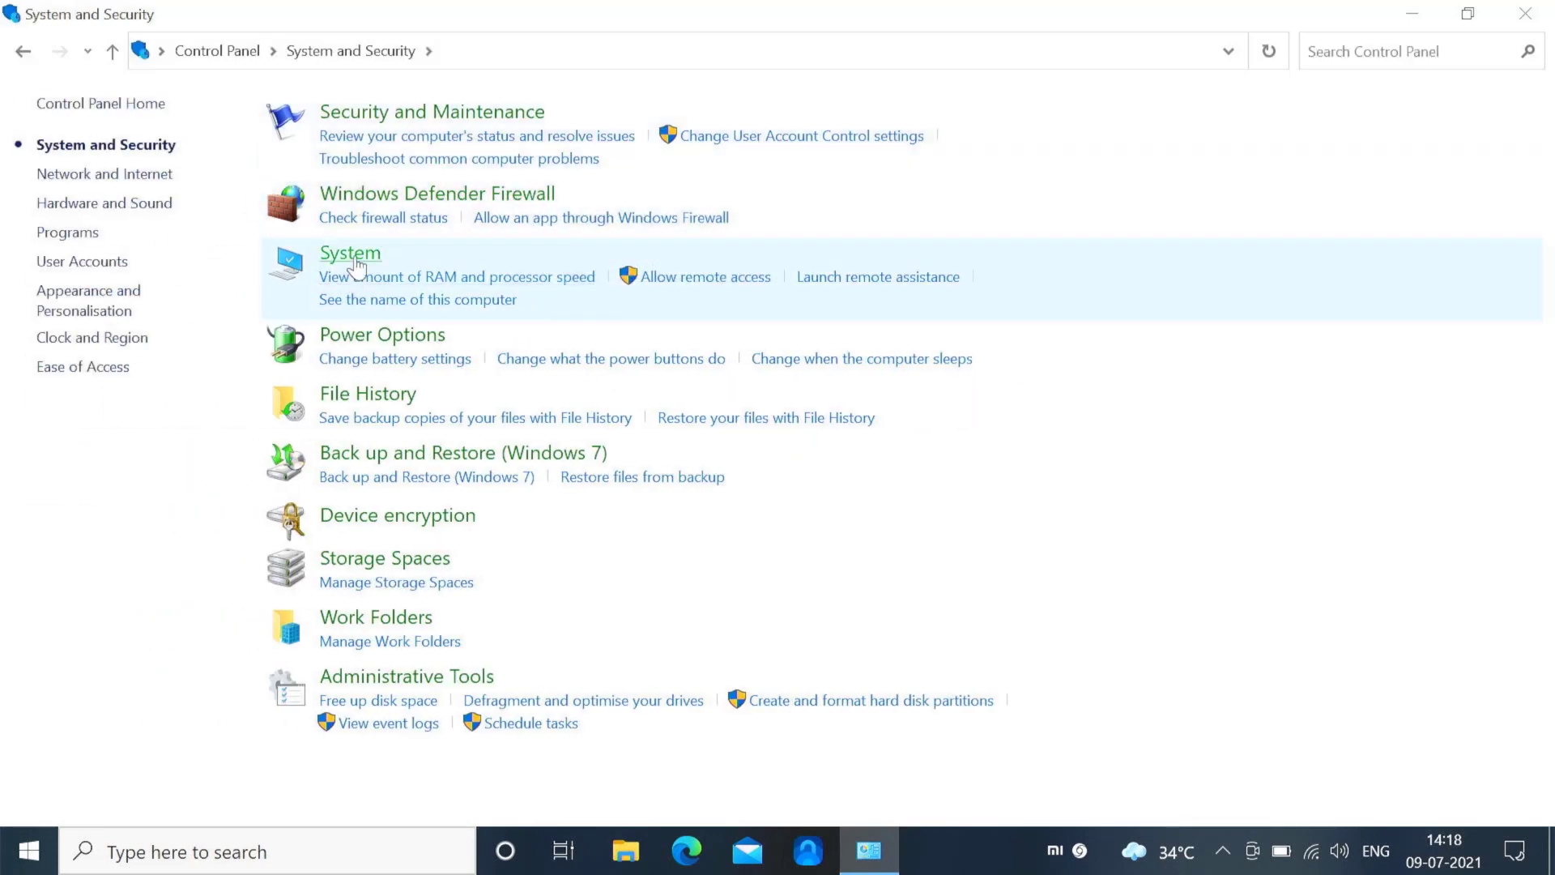
{"action": "left_click", "coordinate": [350, 253]}
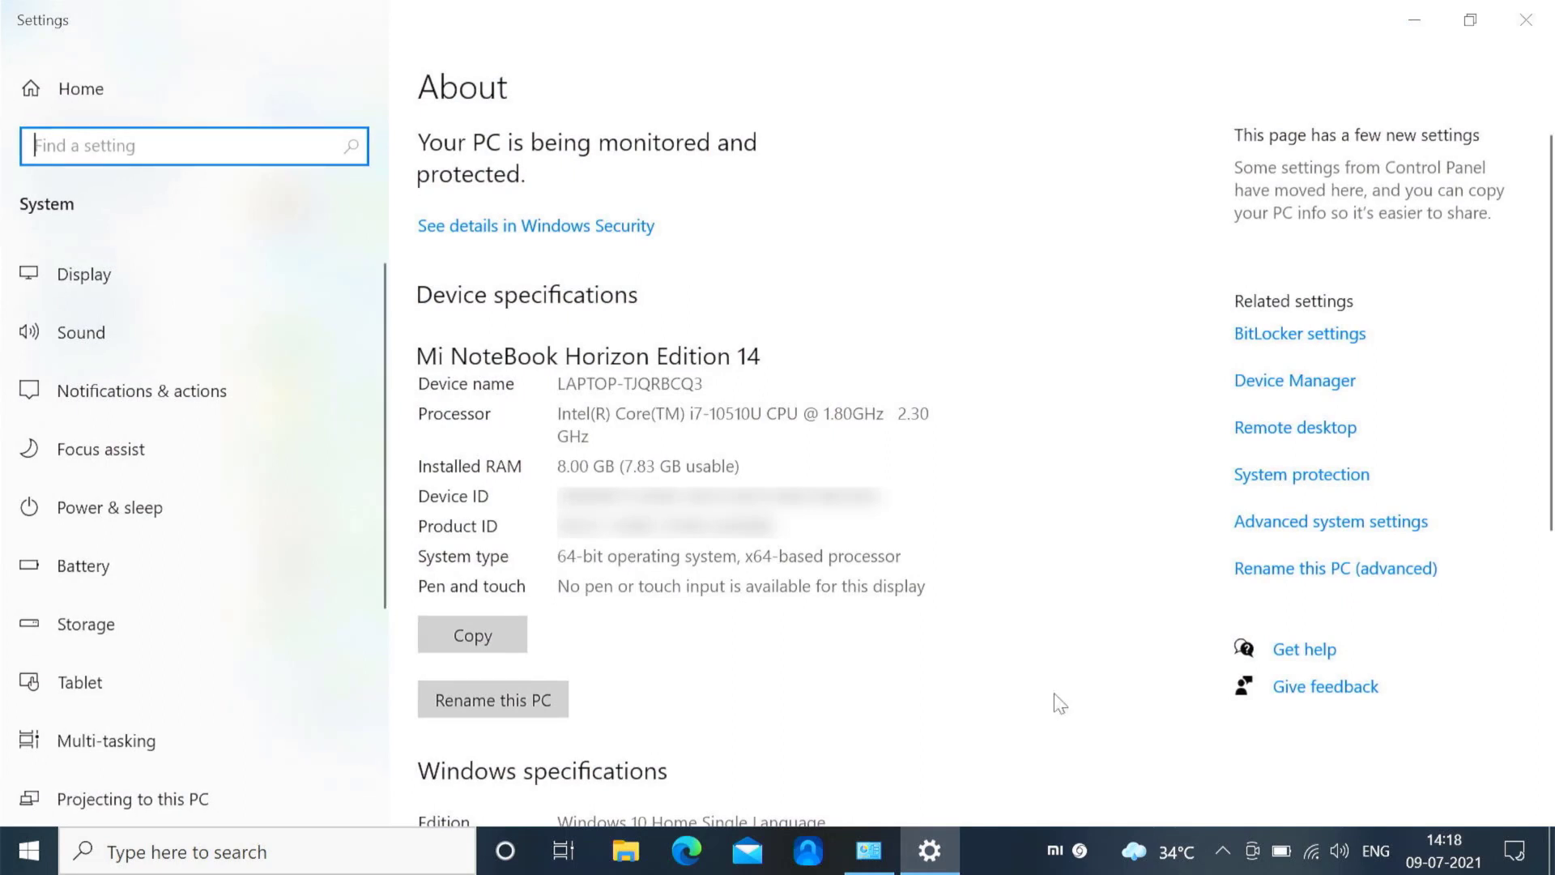
{"action": "mouse_move", "coordinate": [1307, 528]}
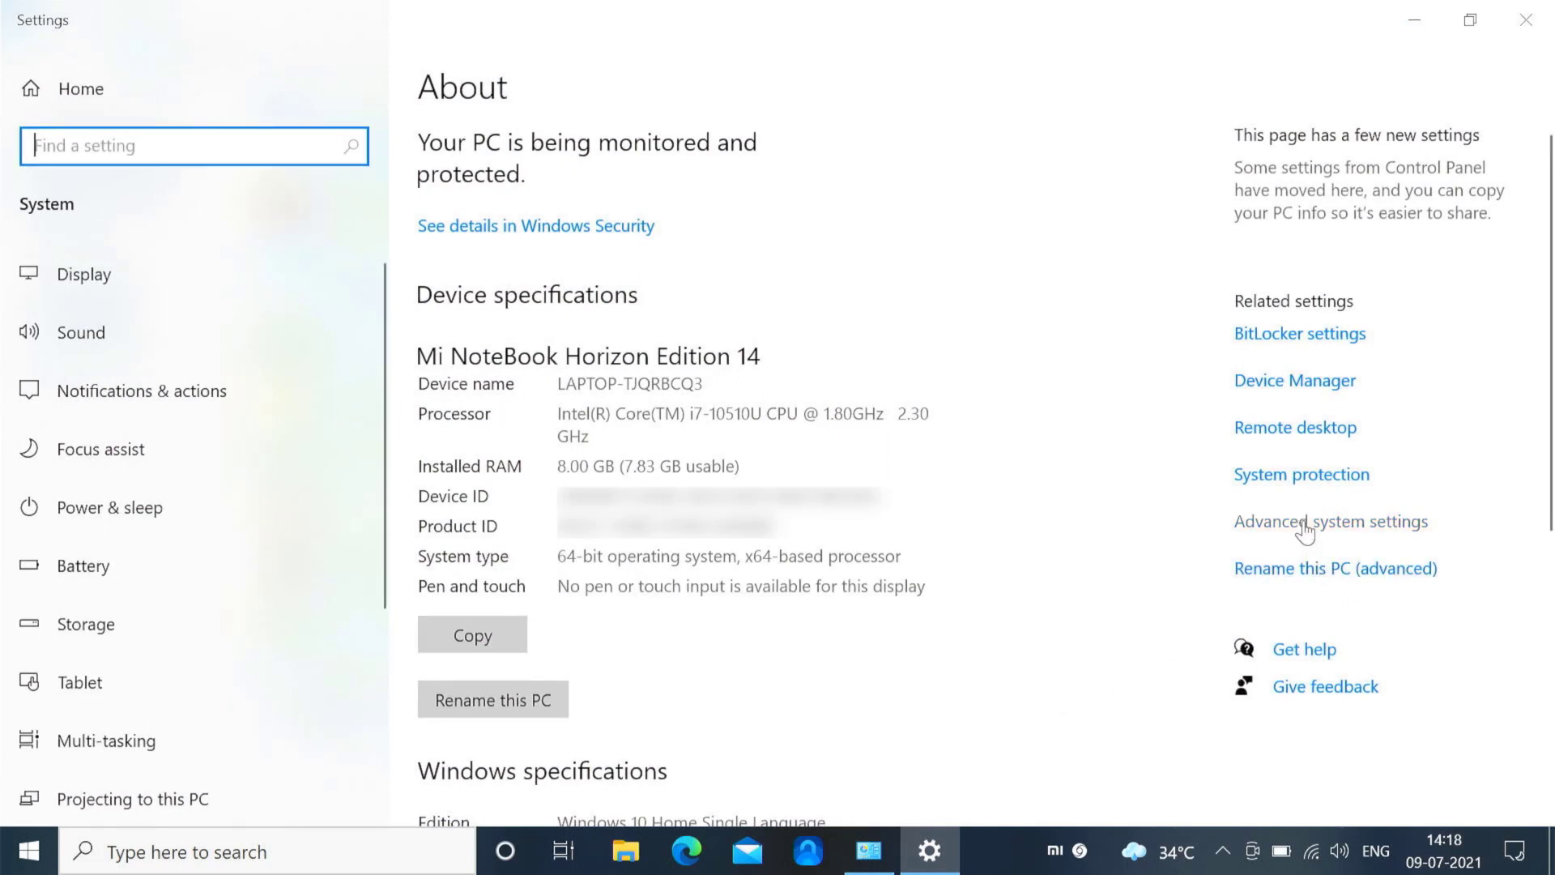
Open Advanced system settings to show System Properties on its Advanced tab.
{"action": "left_click", "coordinate": [1329, 519]}
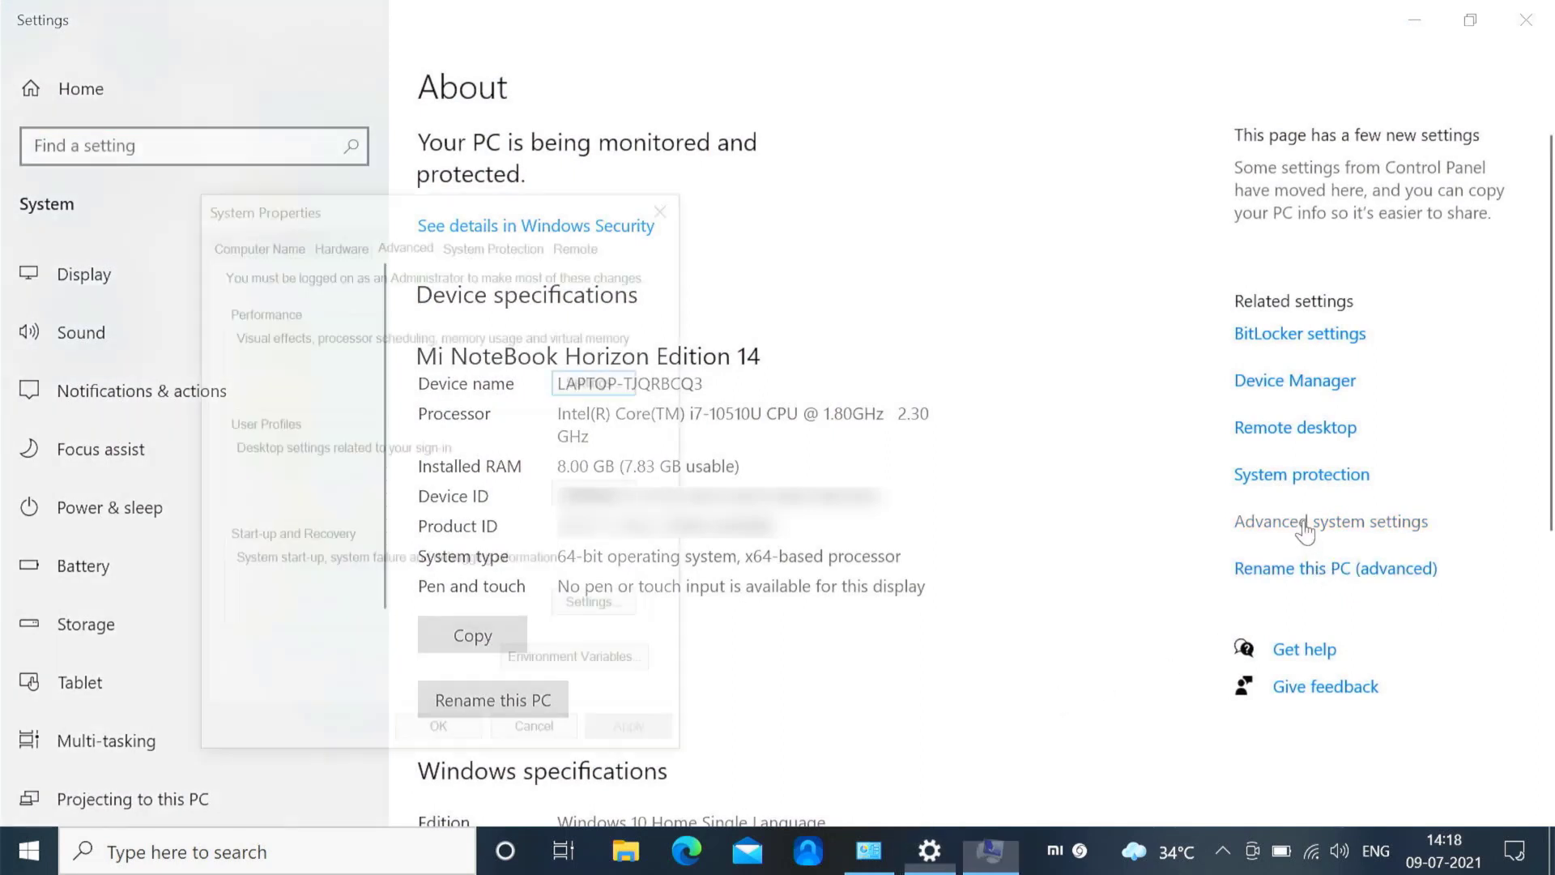
{"action": "left_click", "coordinate": [1331, 520]}
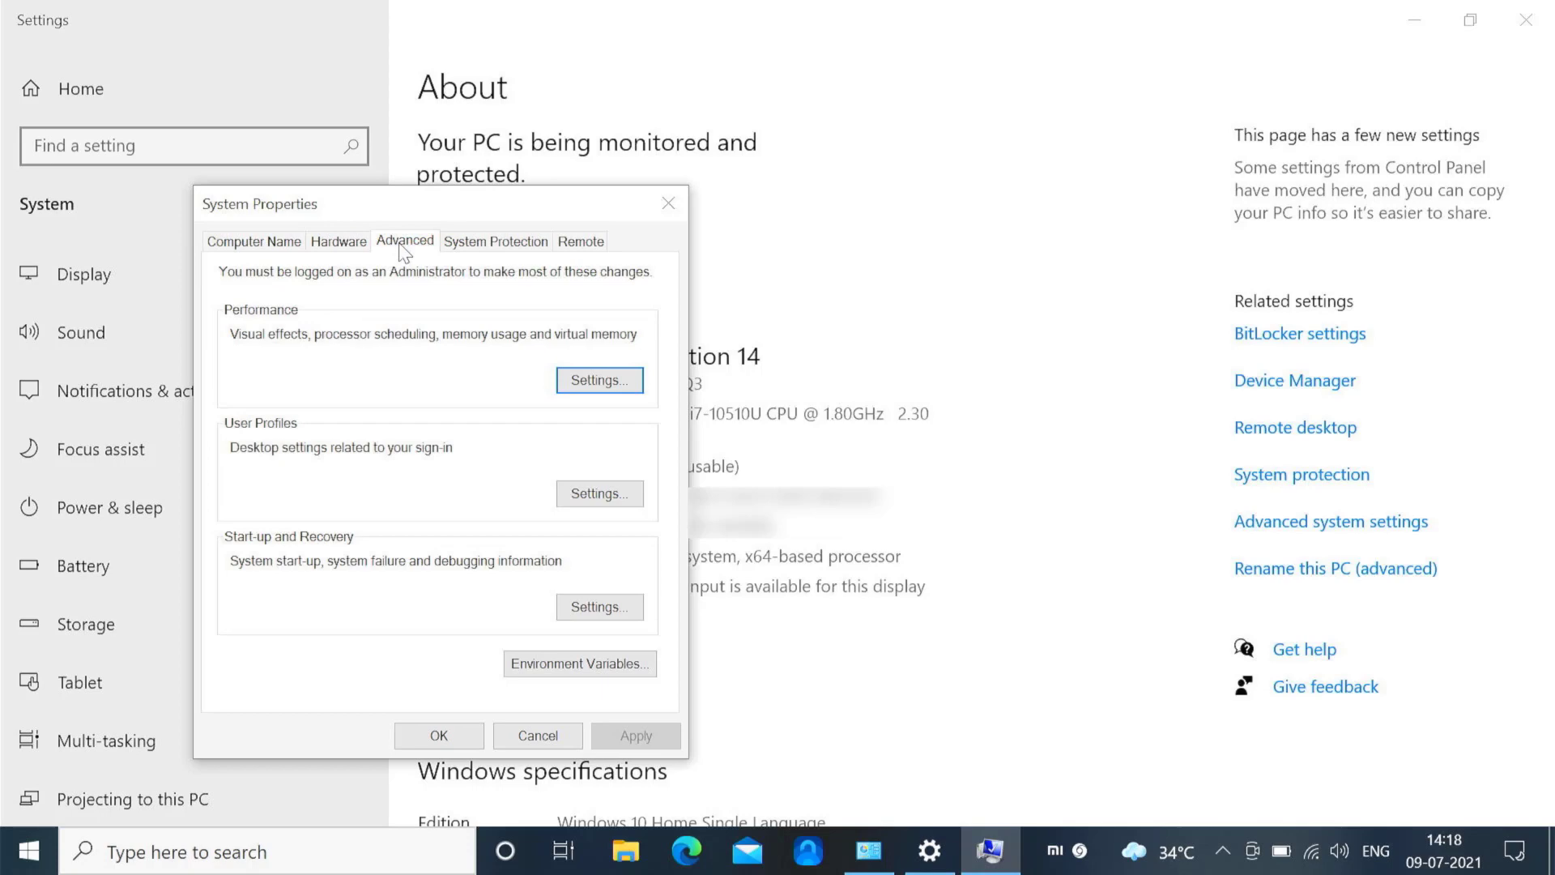
{"action": "mouse_move", "coordinate": [222, 551]}
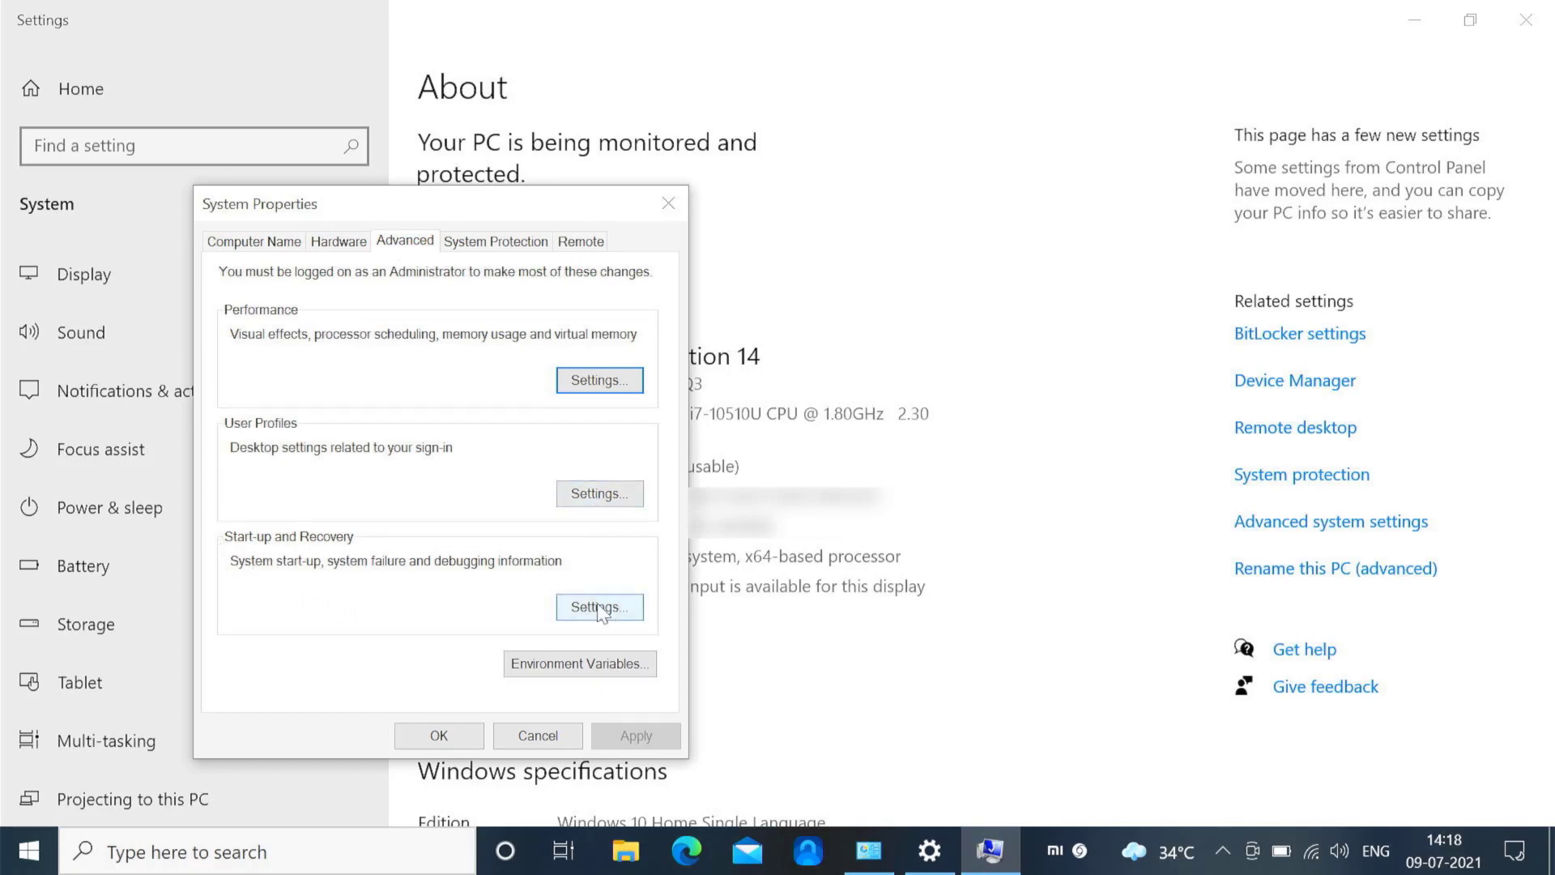
In Startup and Recovery, turn off automatic restart on system failure and confirm.
{"action": "left_click", "coordinate": [600, 607]}
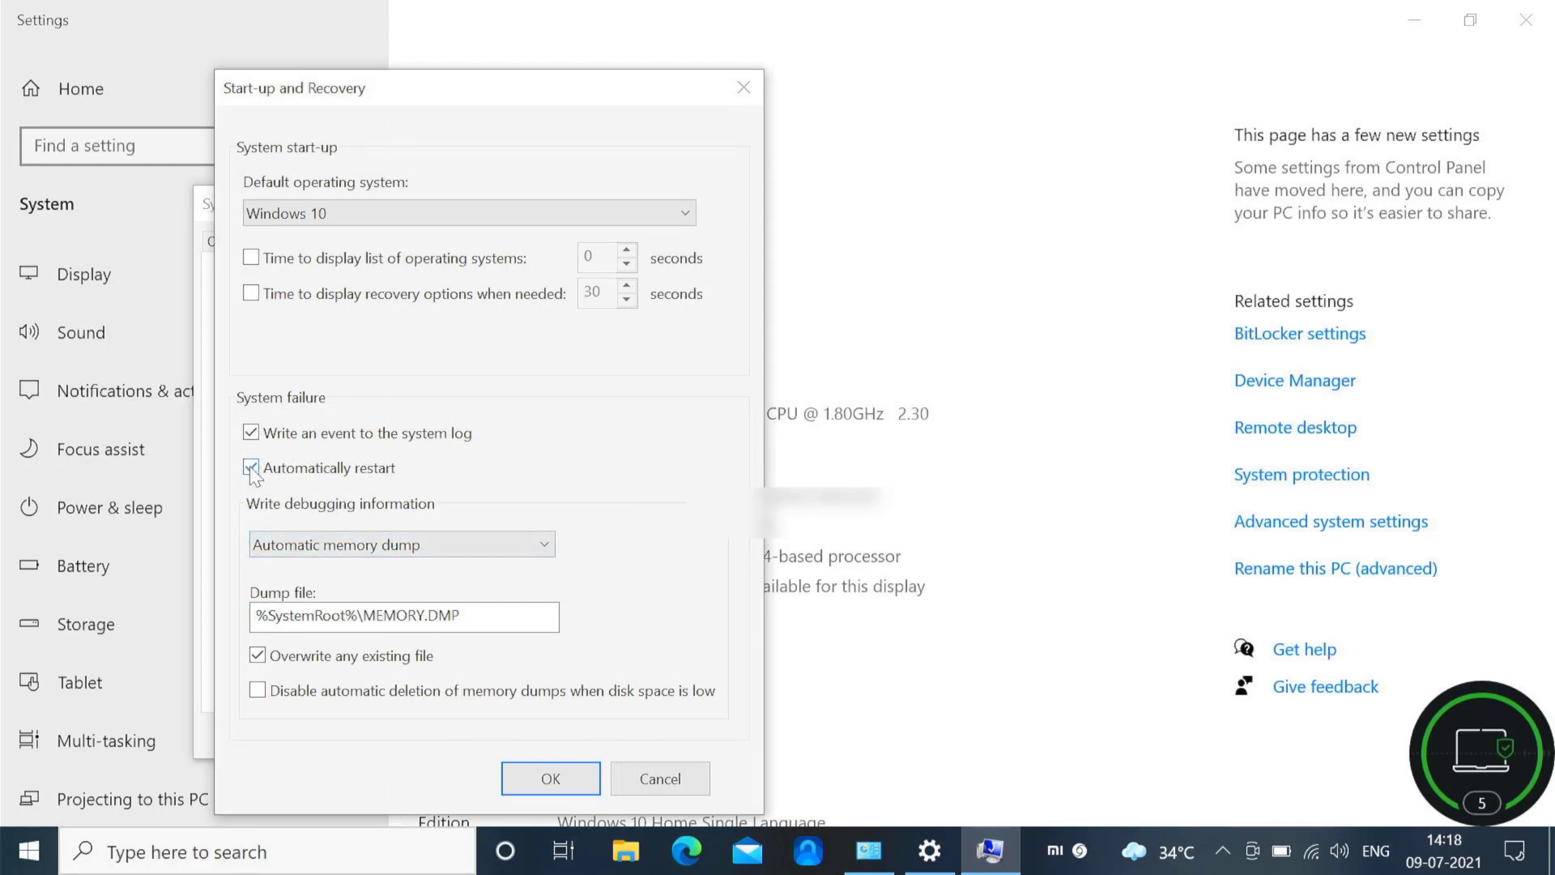
{"action": "left_click", "coordinate": [251, 468]}
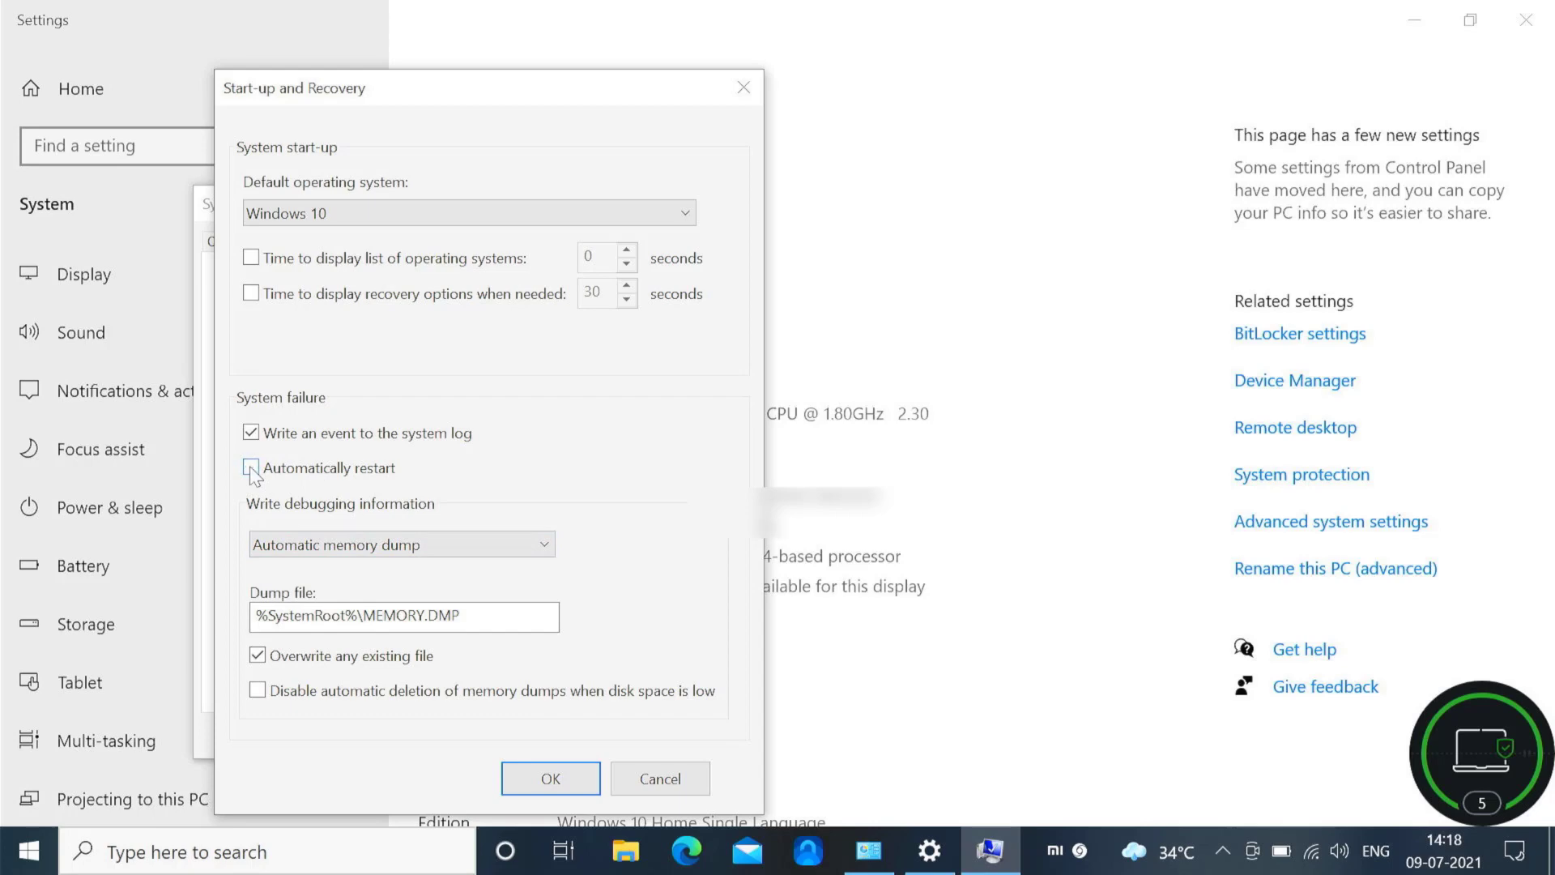
{"action": "left_click", "coordinate": [251, 467]}
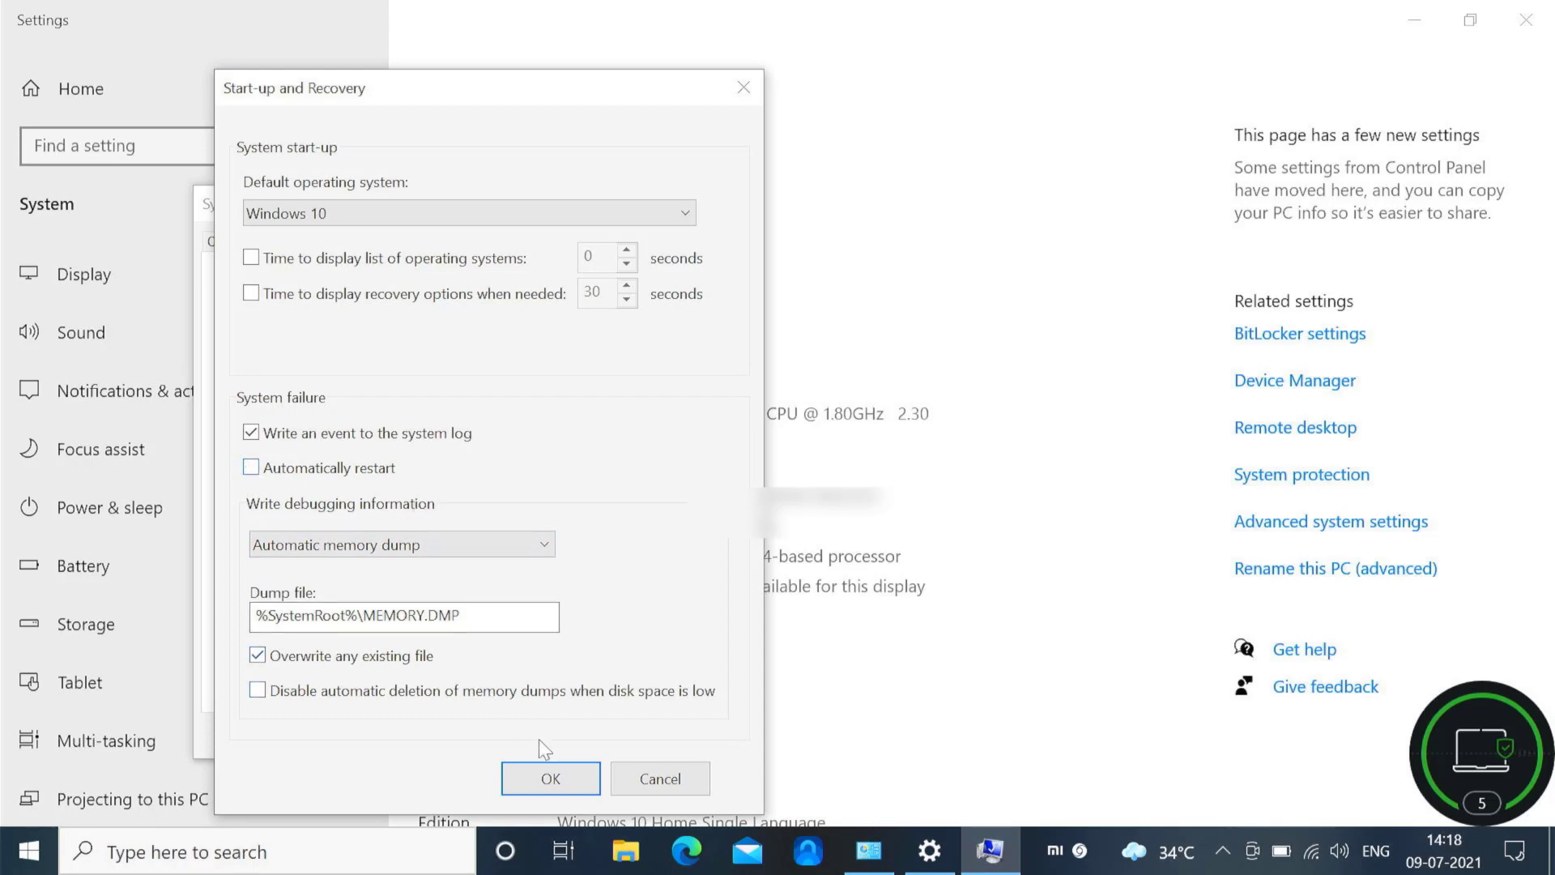
{"action": "left_click", "coordinate": [551, 779]}
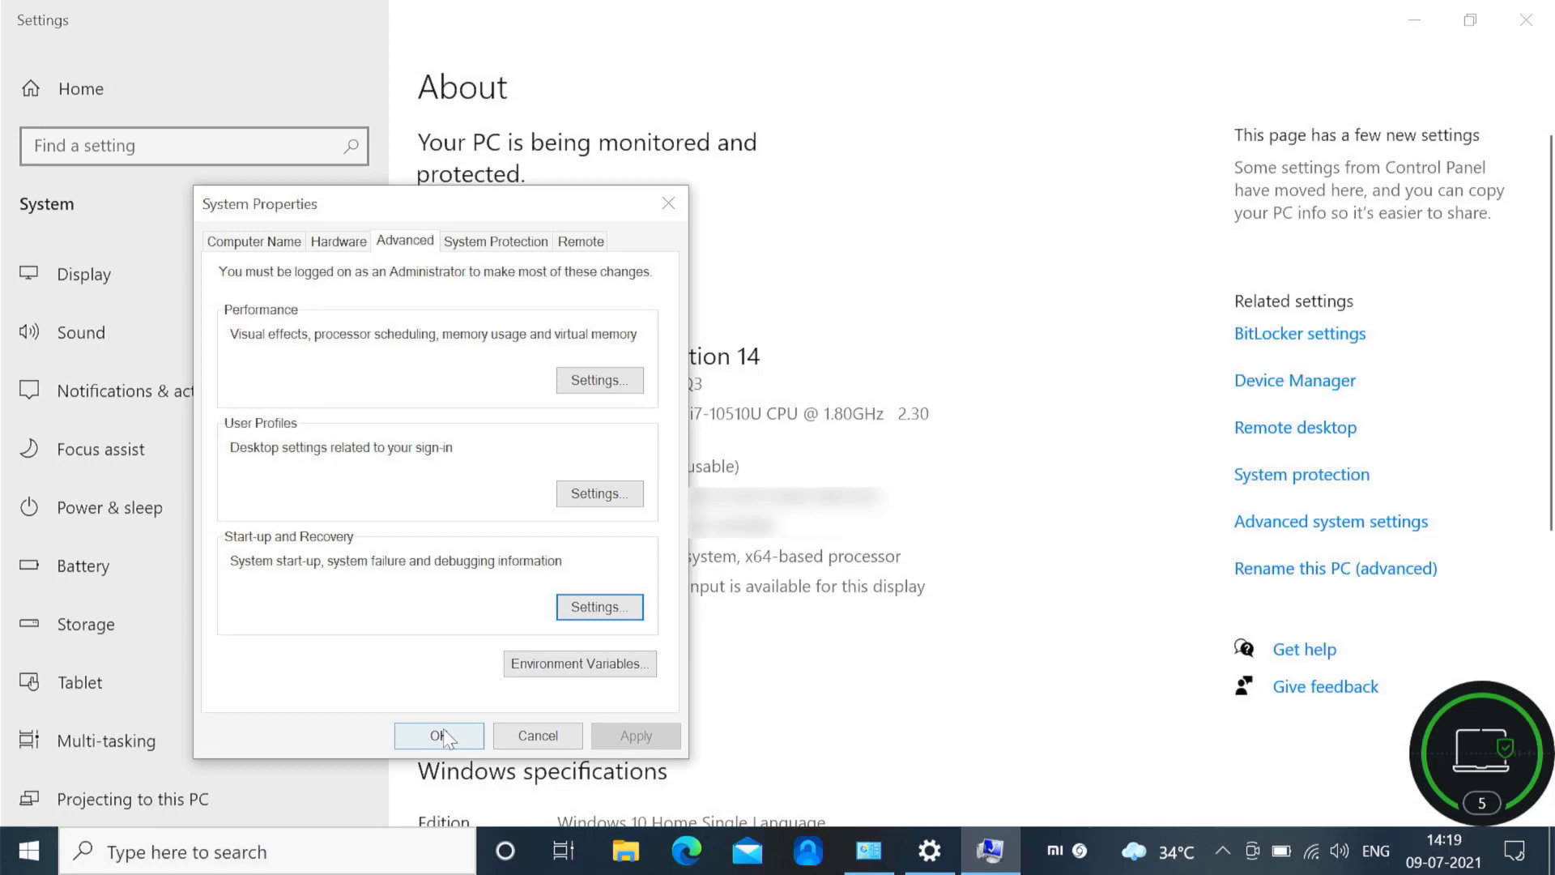
Accept System Properties and close the Settings window.
{"action": "left_click", "coordinate": [439, 735]}
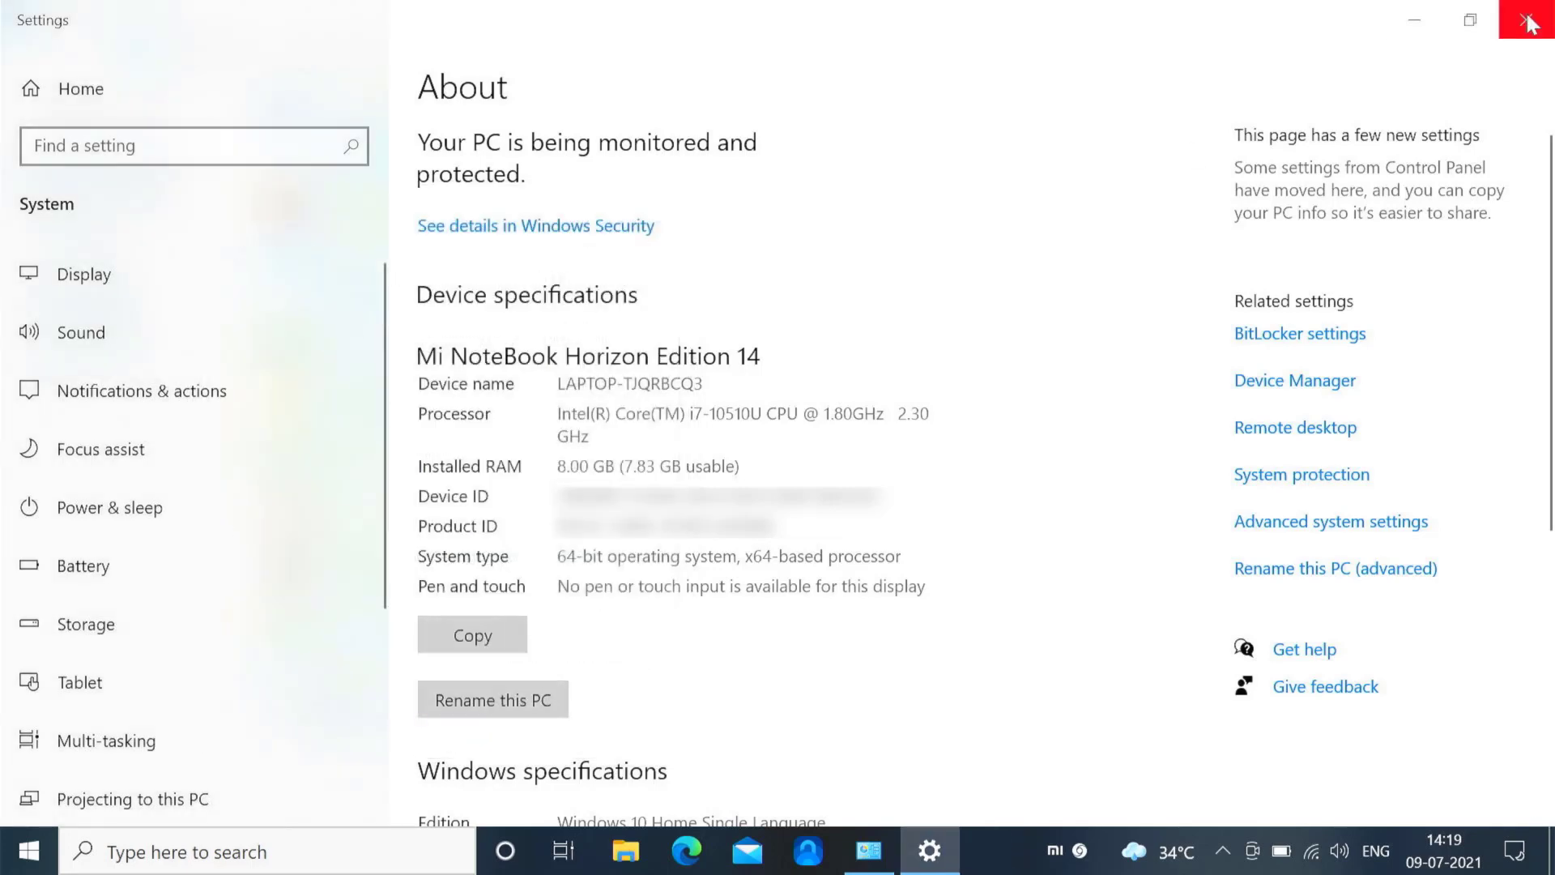
{"action": "left_click", "coordinate": [1531, 19]}
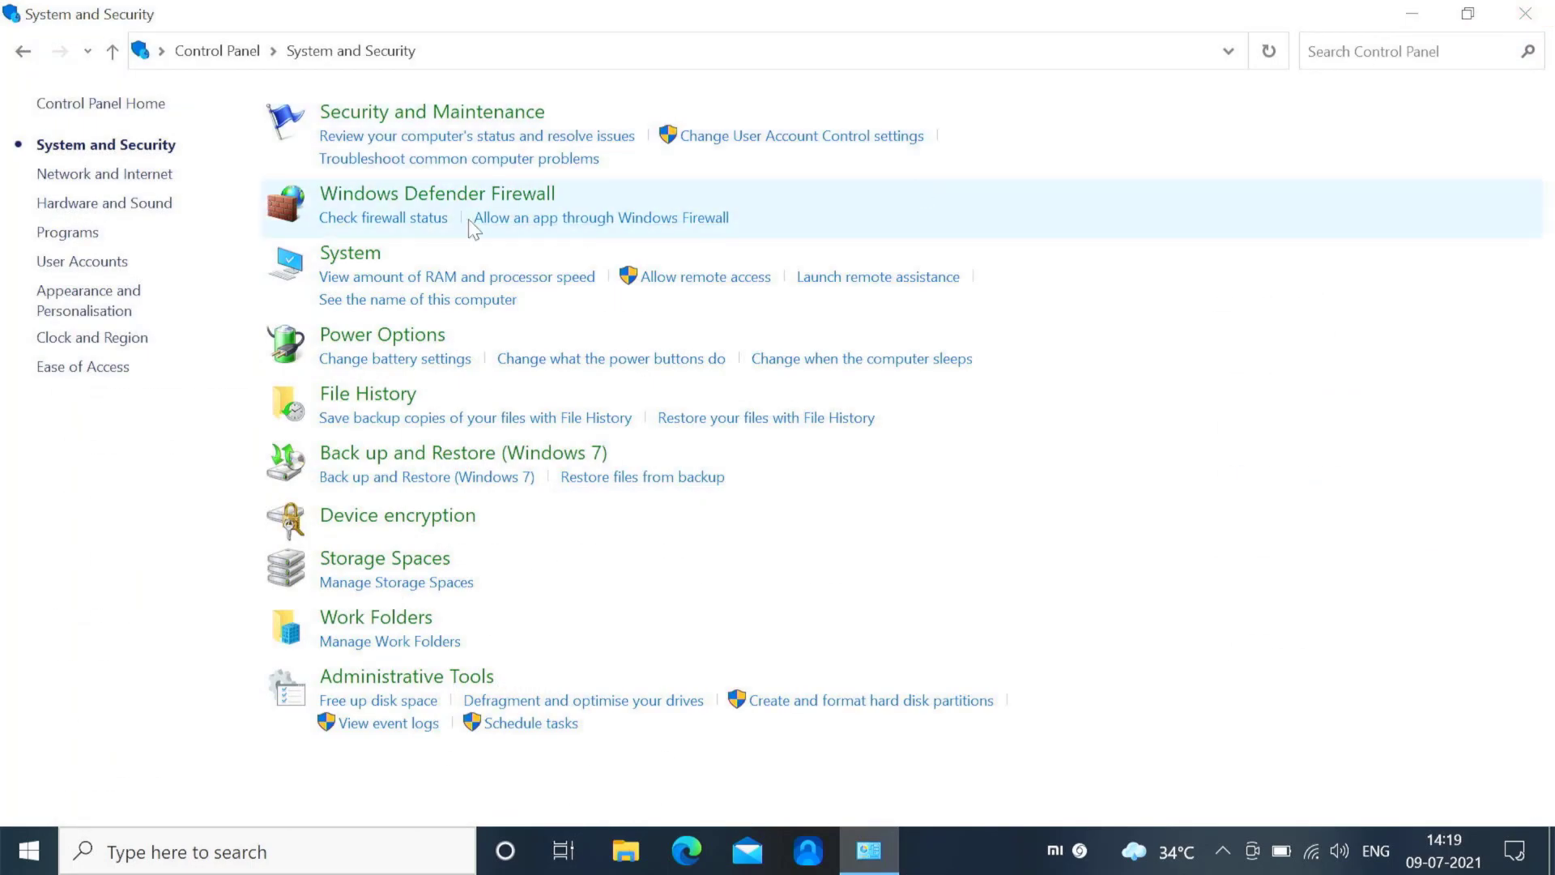
{"action": "mouse_move", "coordinate": [96, 264]}
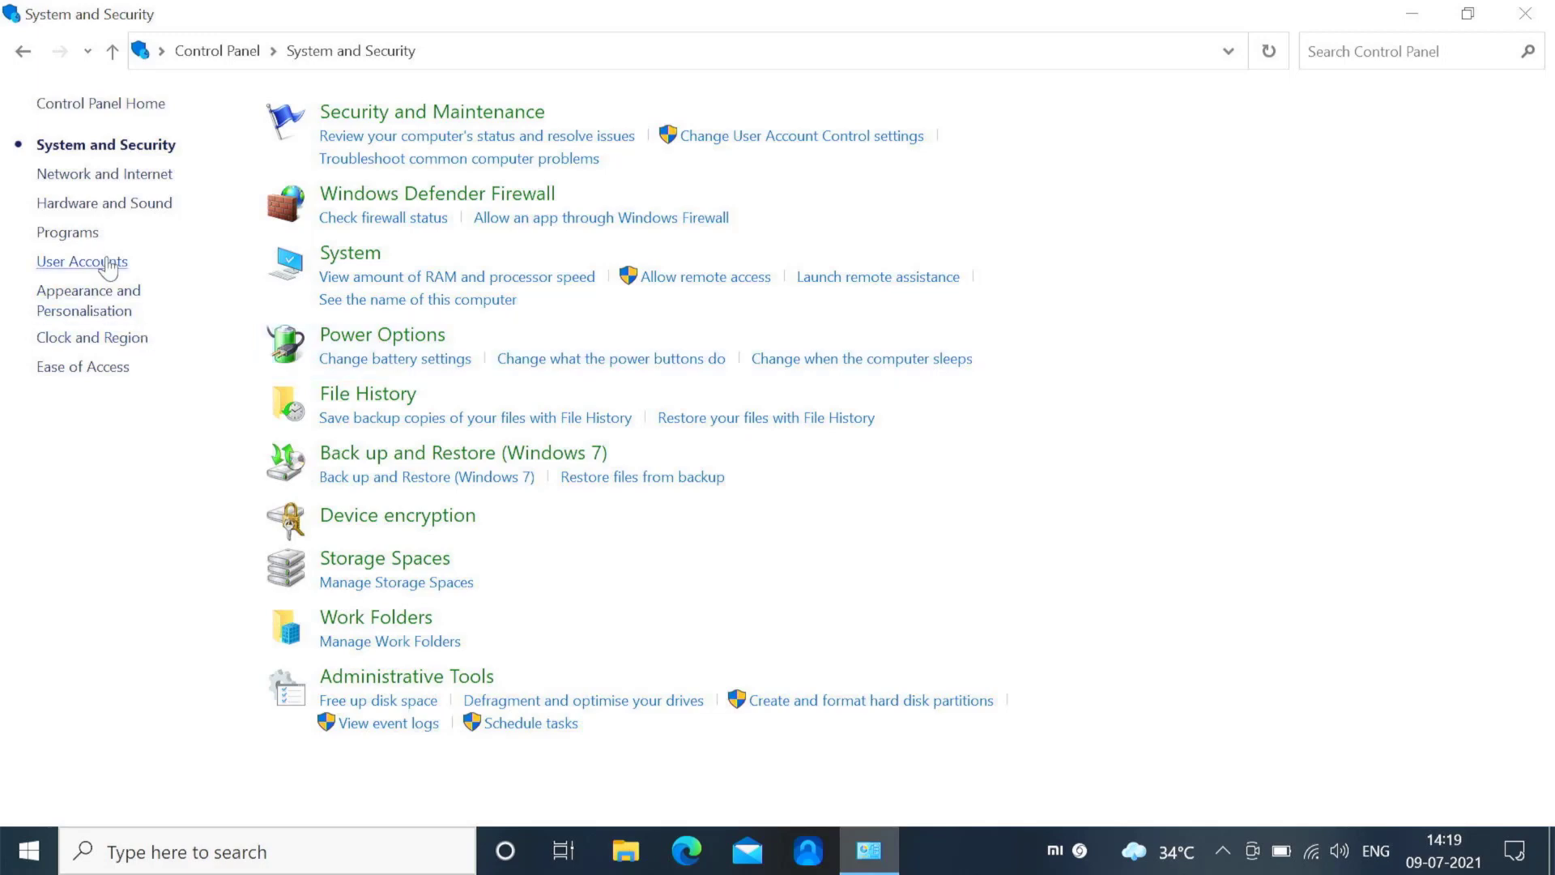
{"action": "mouse_move", "coordinate": [387, 342]}
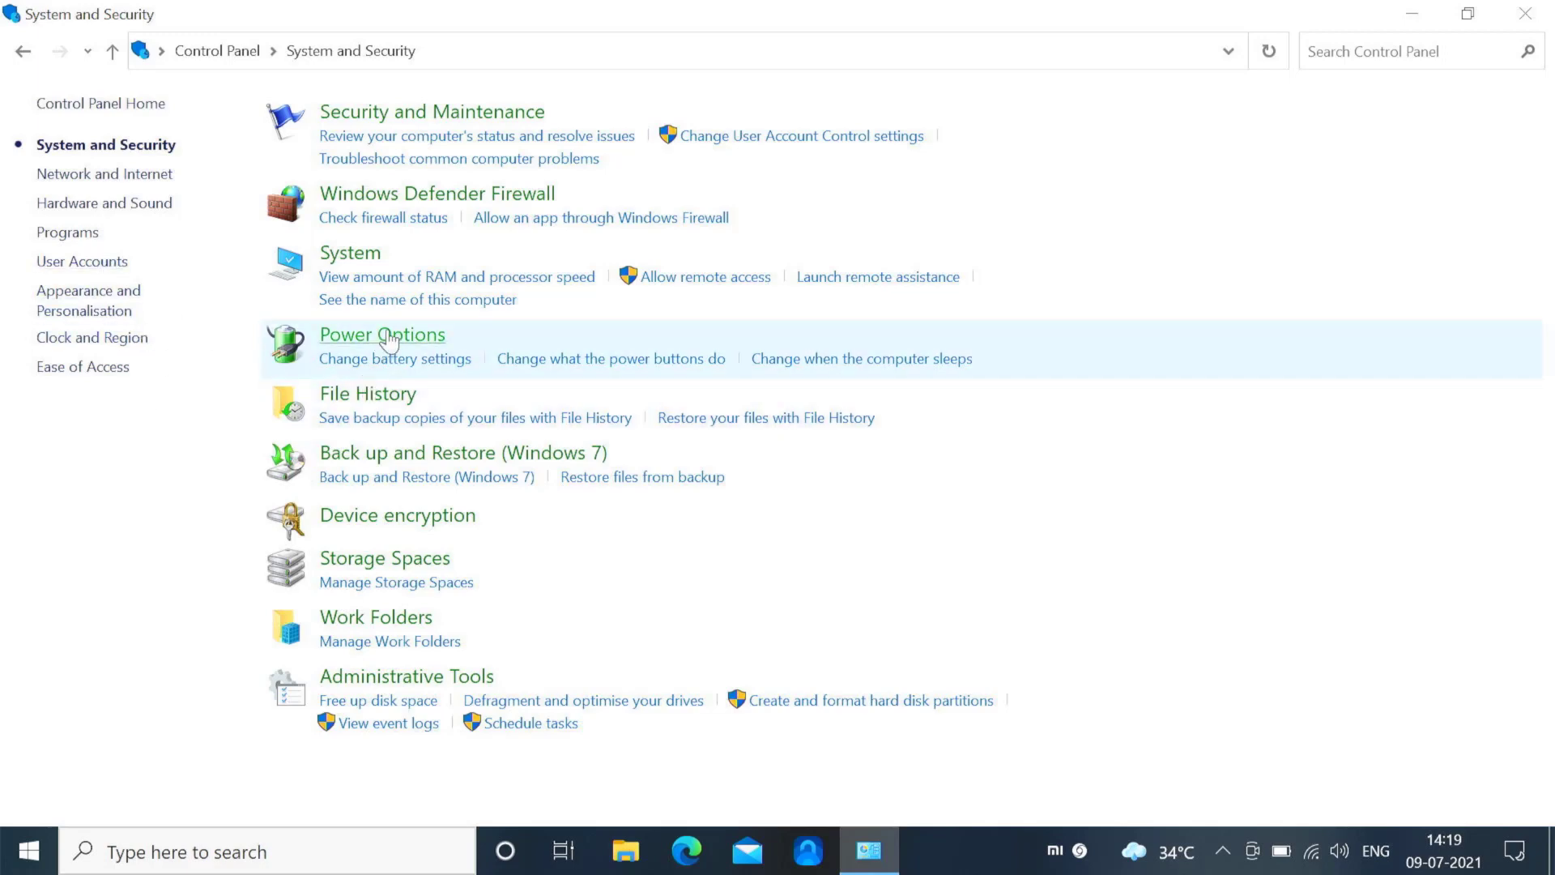
Open Power Options' power button page and unlock the greyed-out shut-down settings.
{"action": "left_click", "coordinate": [382, 334]}
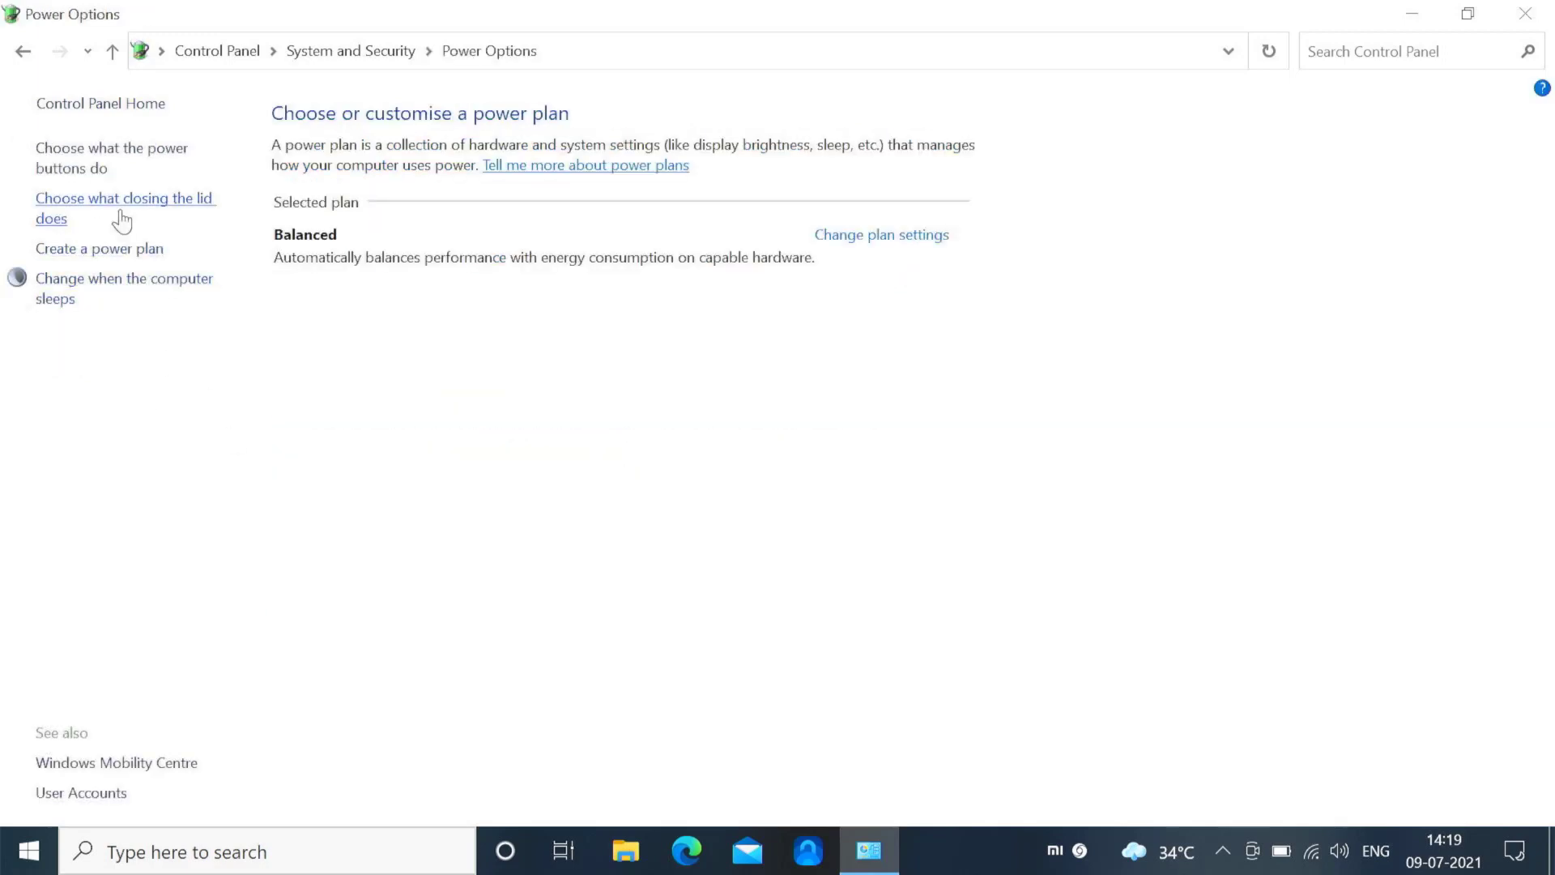
{"action": "mouse_move", "coordinate": [104, 159]}
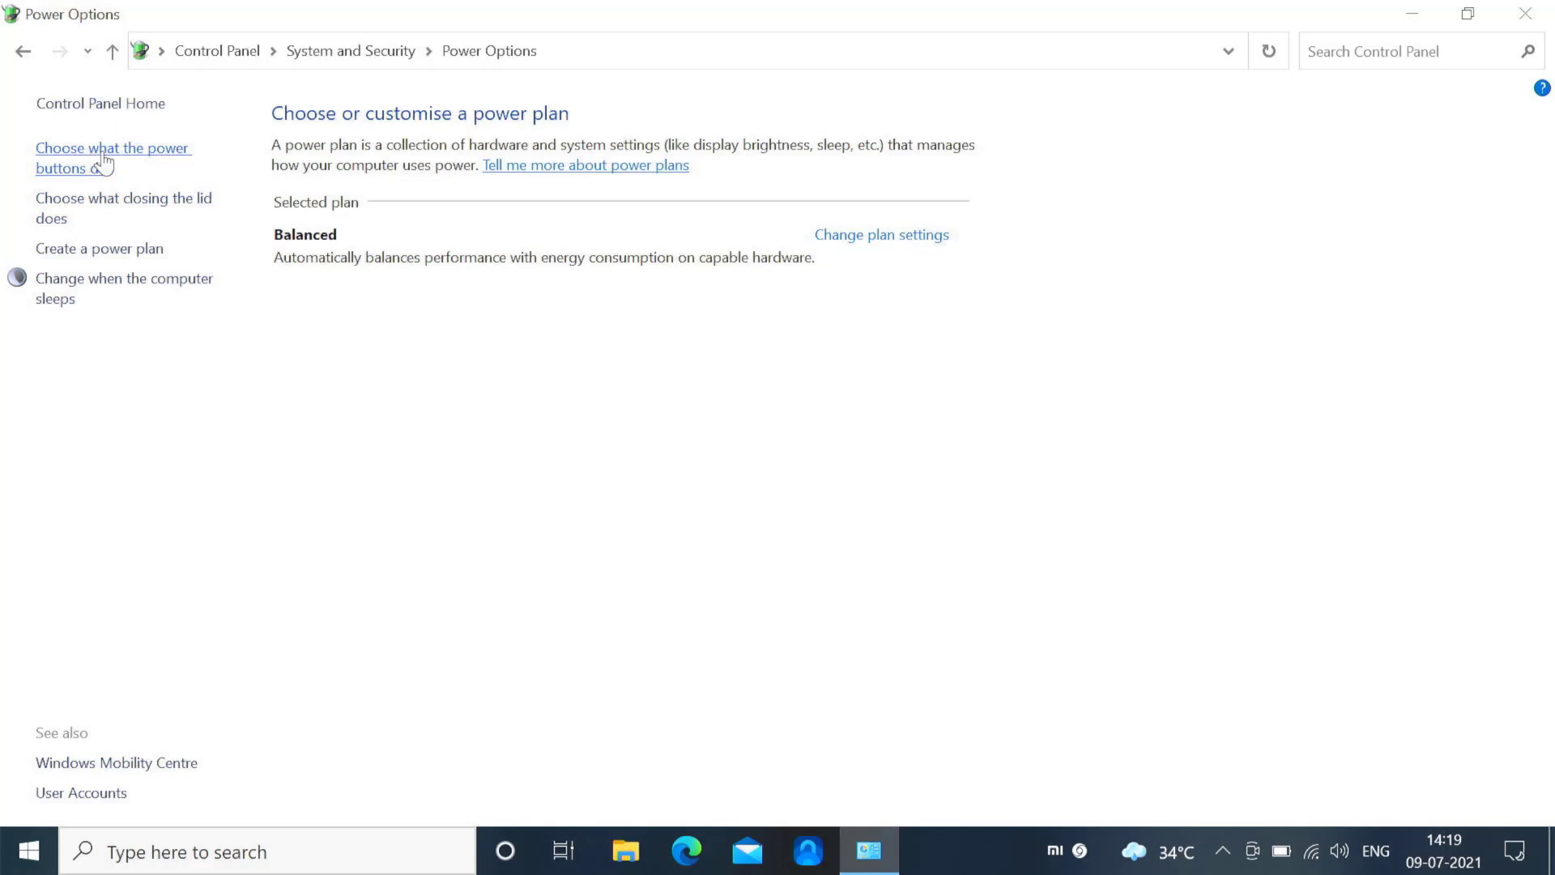
{"action": "left_click", "coordinate": [113, 157]}
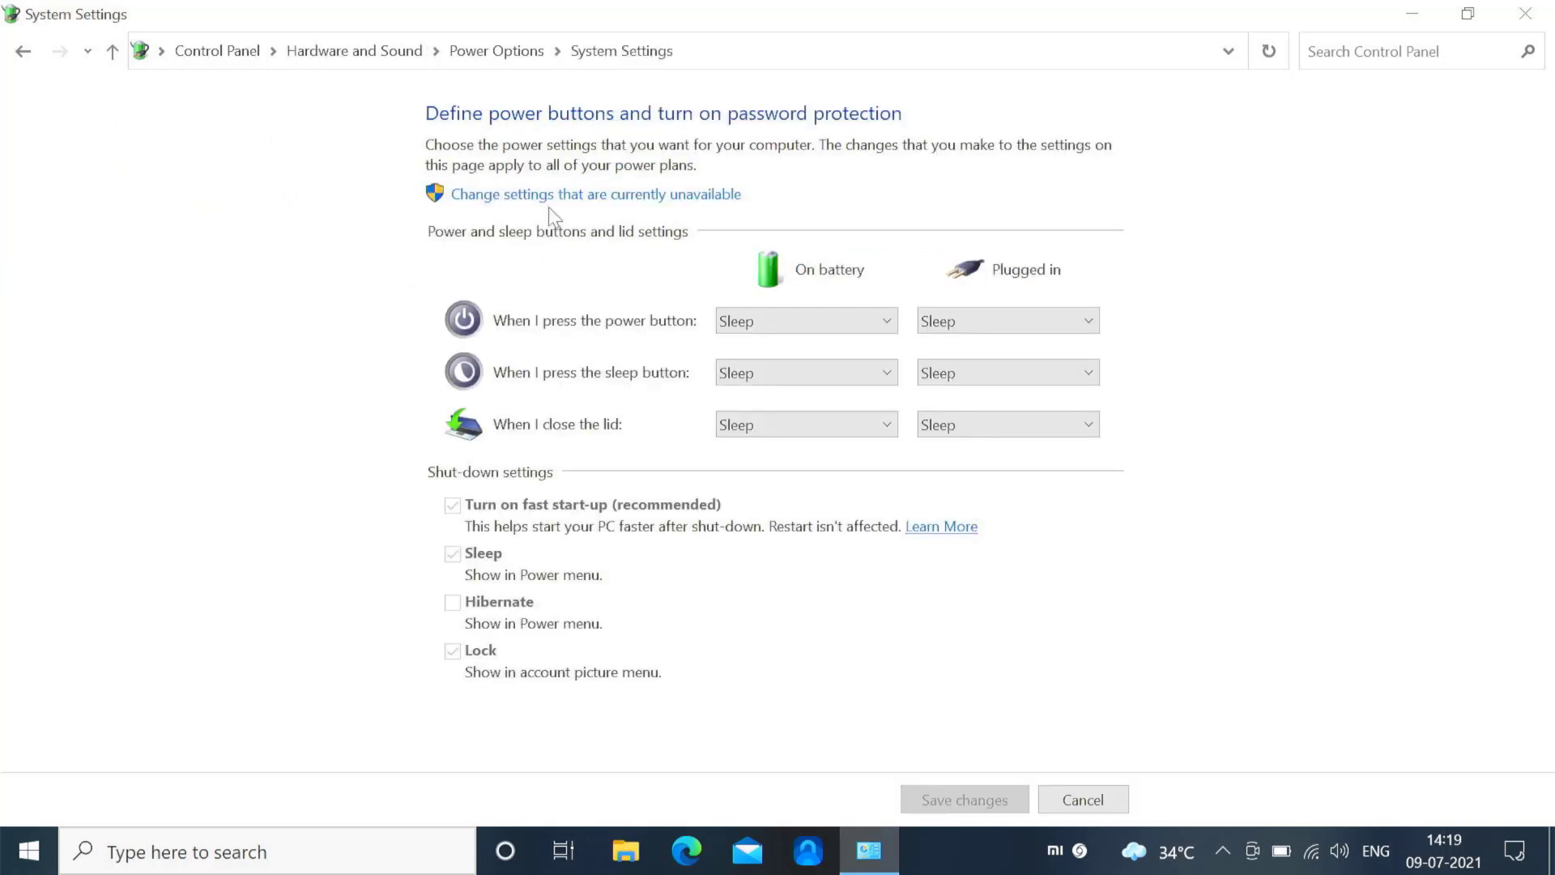
{"action": "mouse_move", "coordinate": [572, 209]}
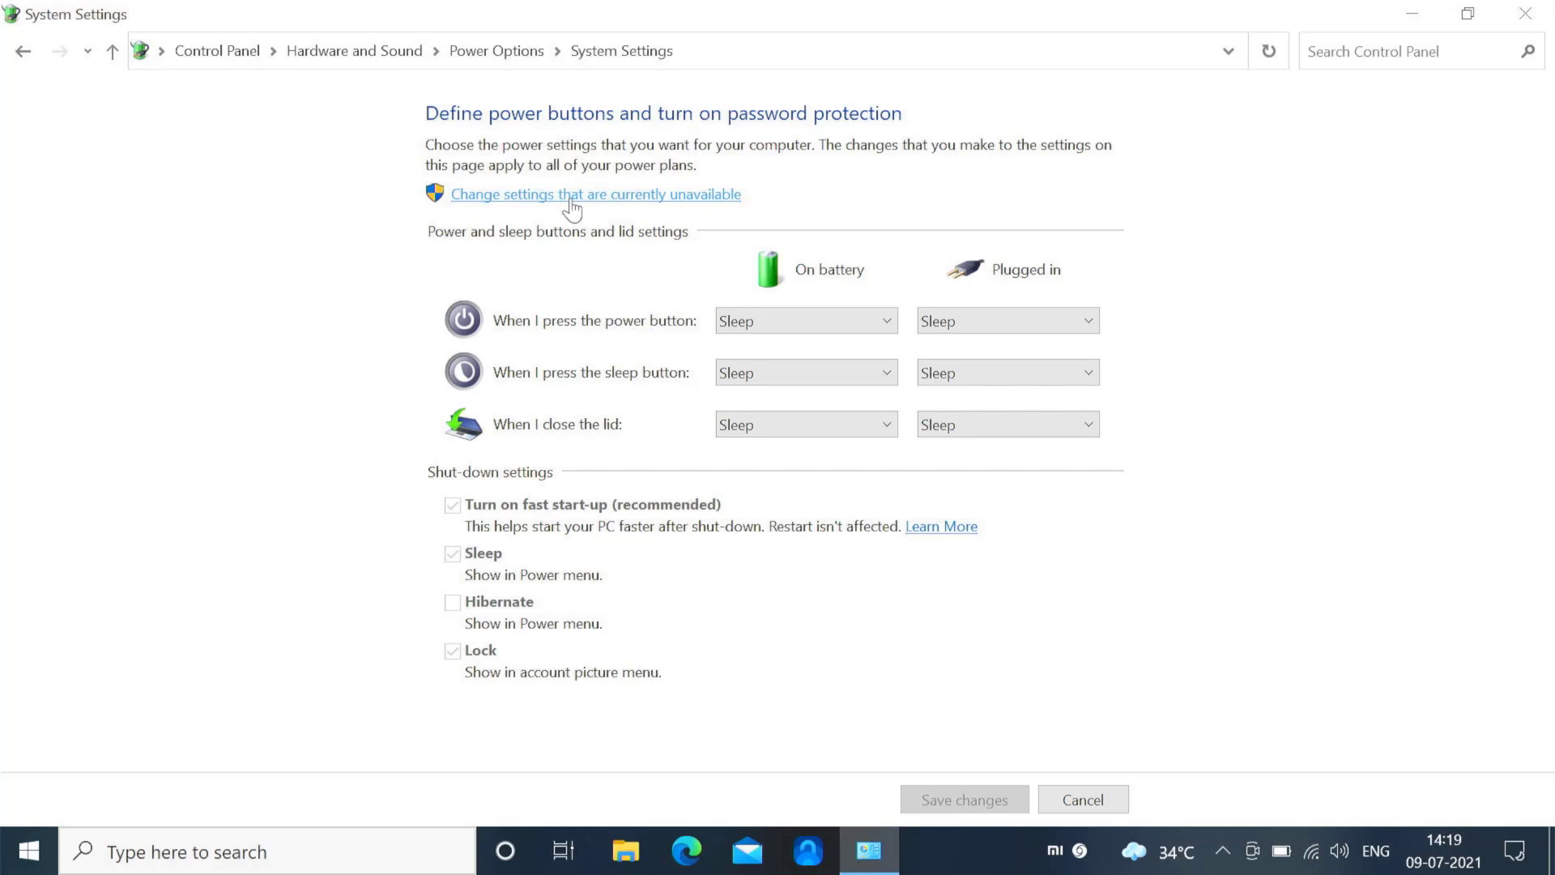
{"action": "left_click", "coordinate": [594, 192]}
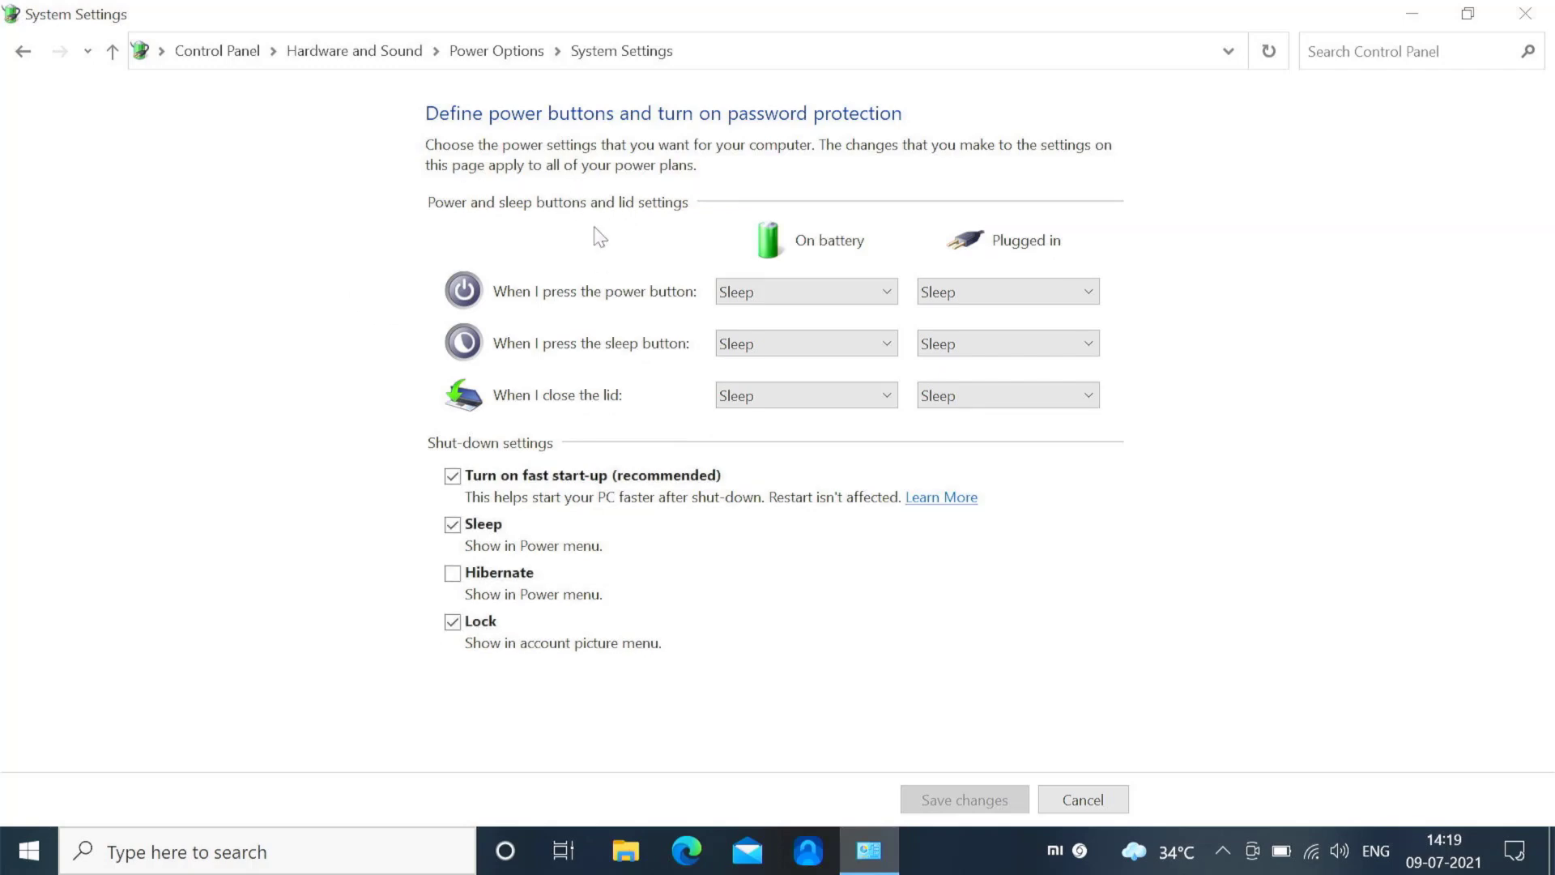
{"action": "mouse_move", "coordinate": [633, 428]}
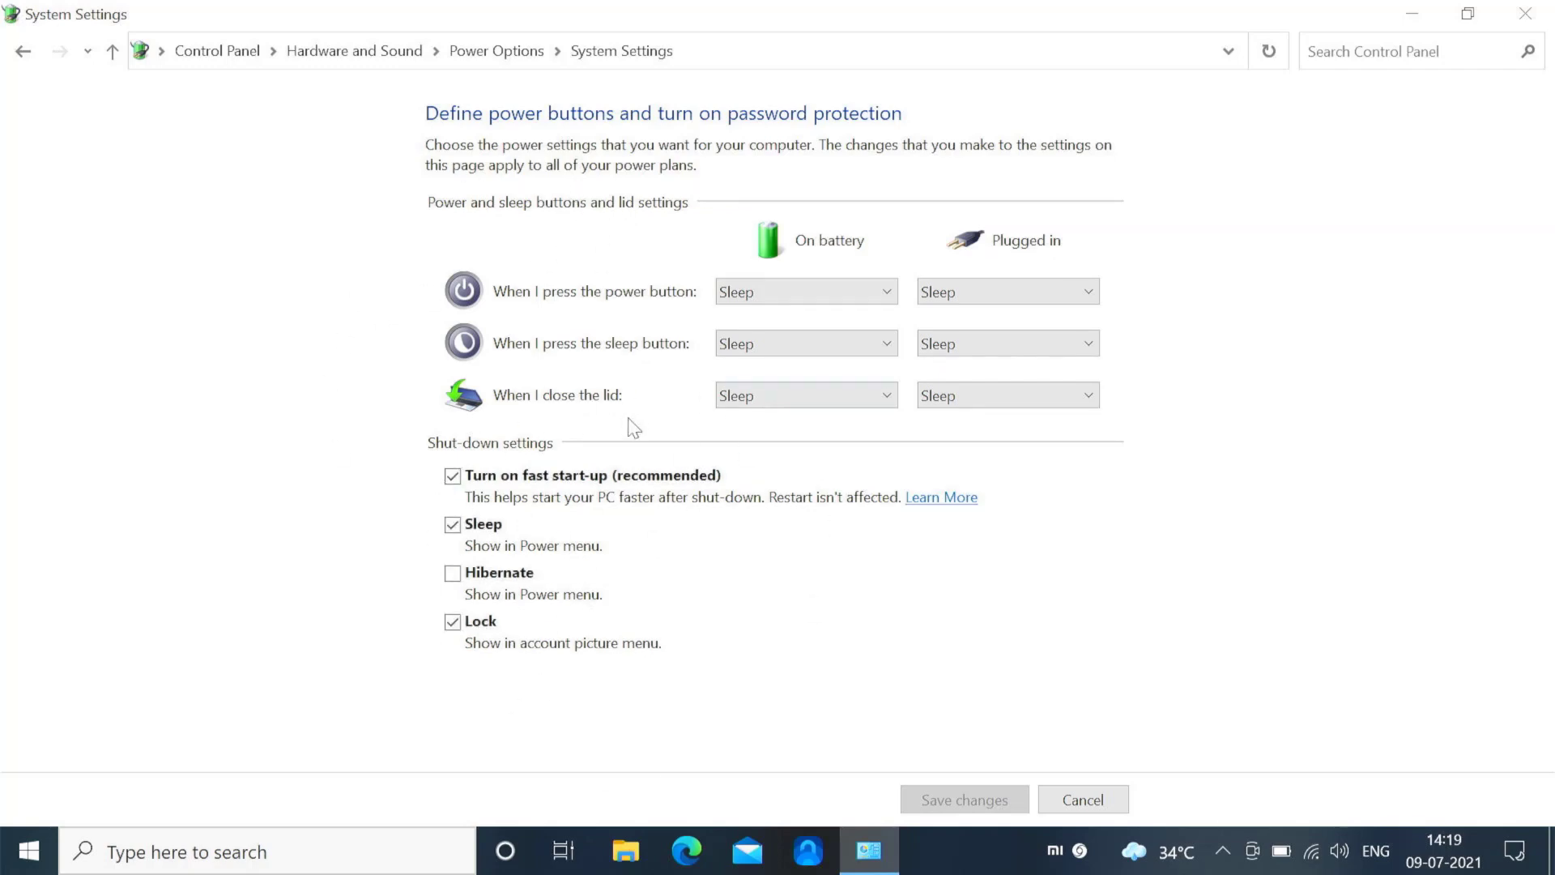
{"action": "mouse_move", "coordinate": [559, 487]}
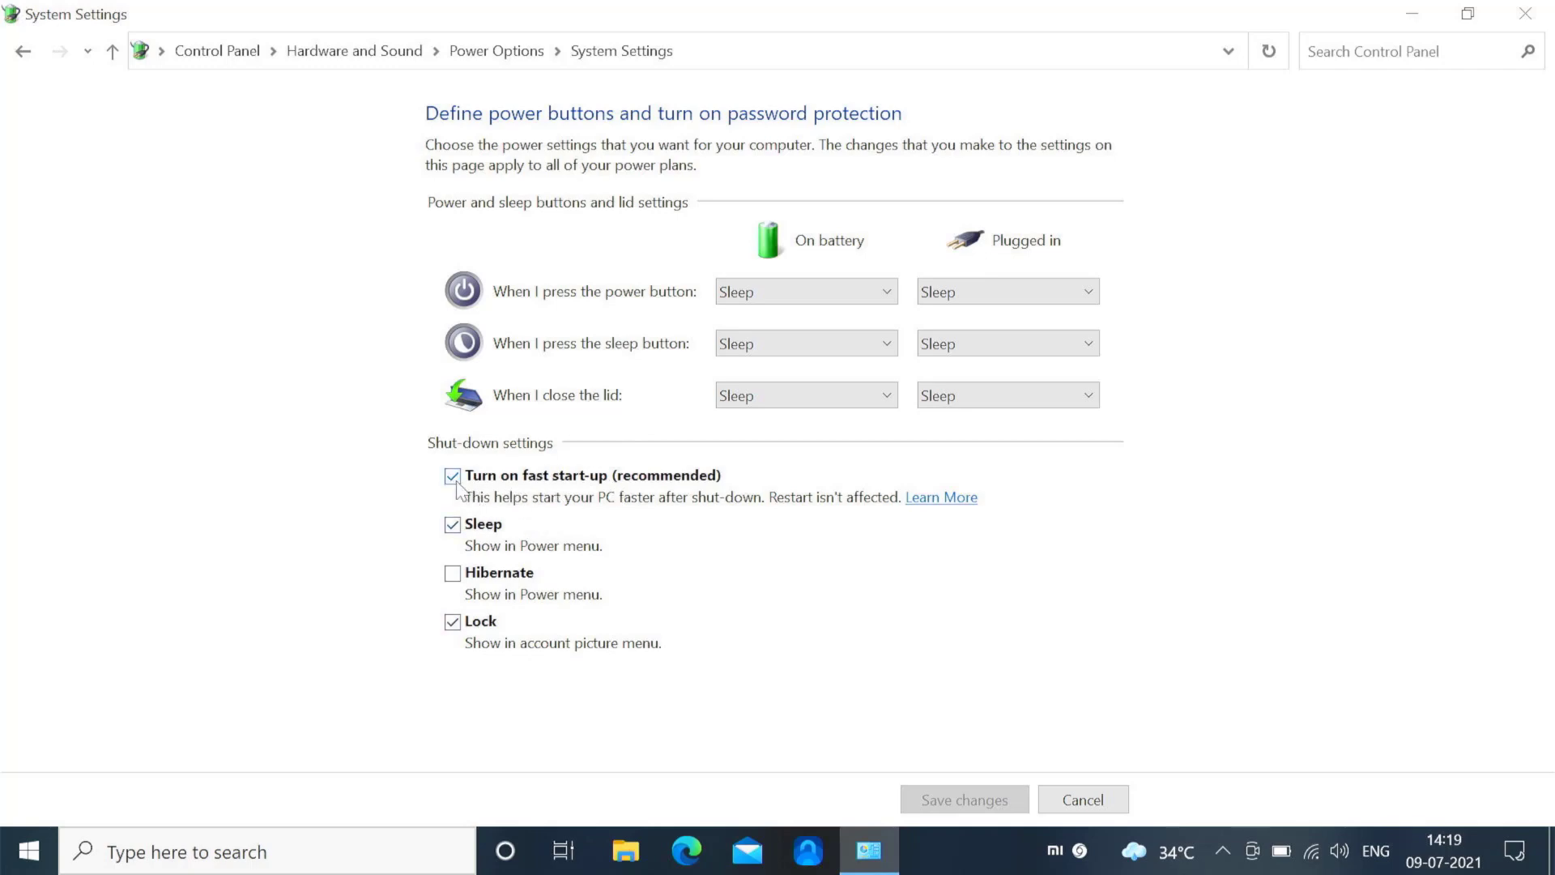
Untick 'Turn on fast start-up' and save the shut-down settings.
{"action": "left_click", "coordinate": [451, 475]}
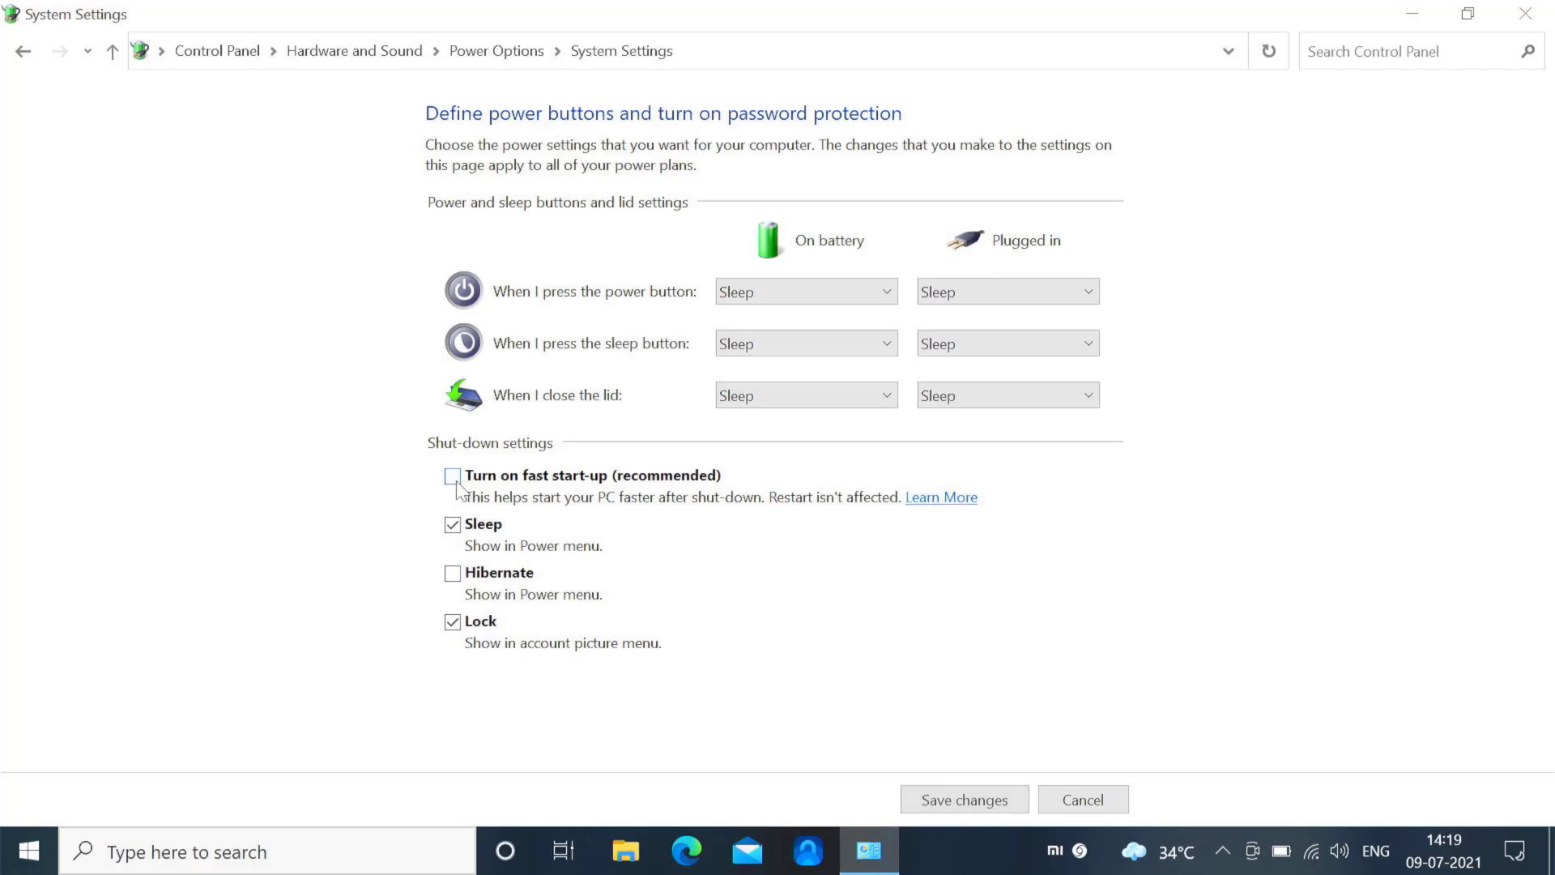
{"action": "mouse_move", "coordinate": [962, 798]}
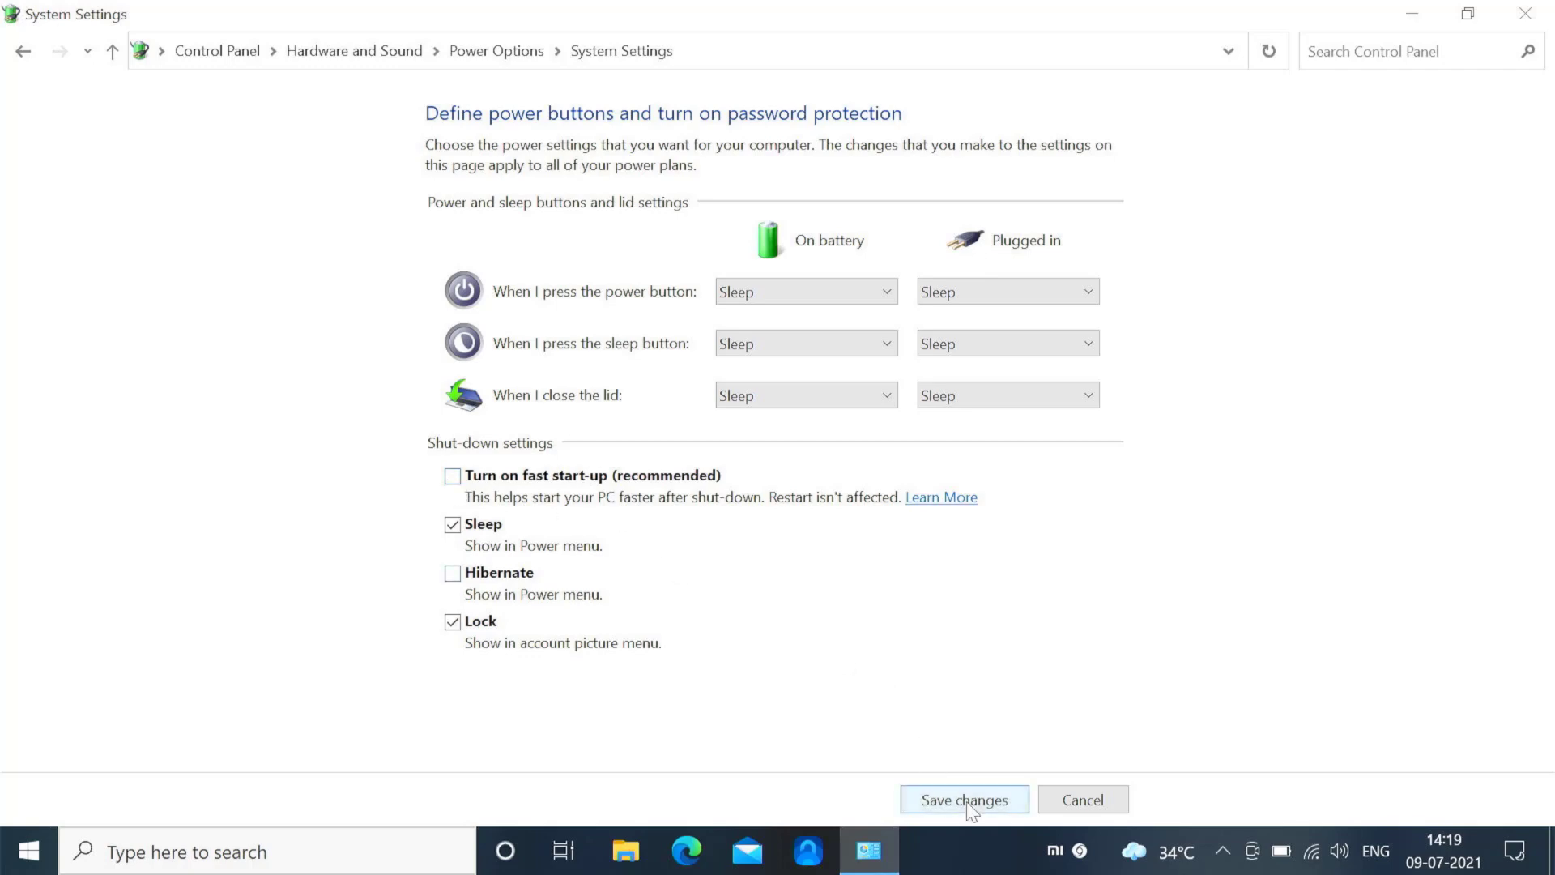
{"action": "left_click", "coordinate": [962, 799]}
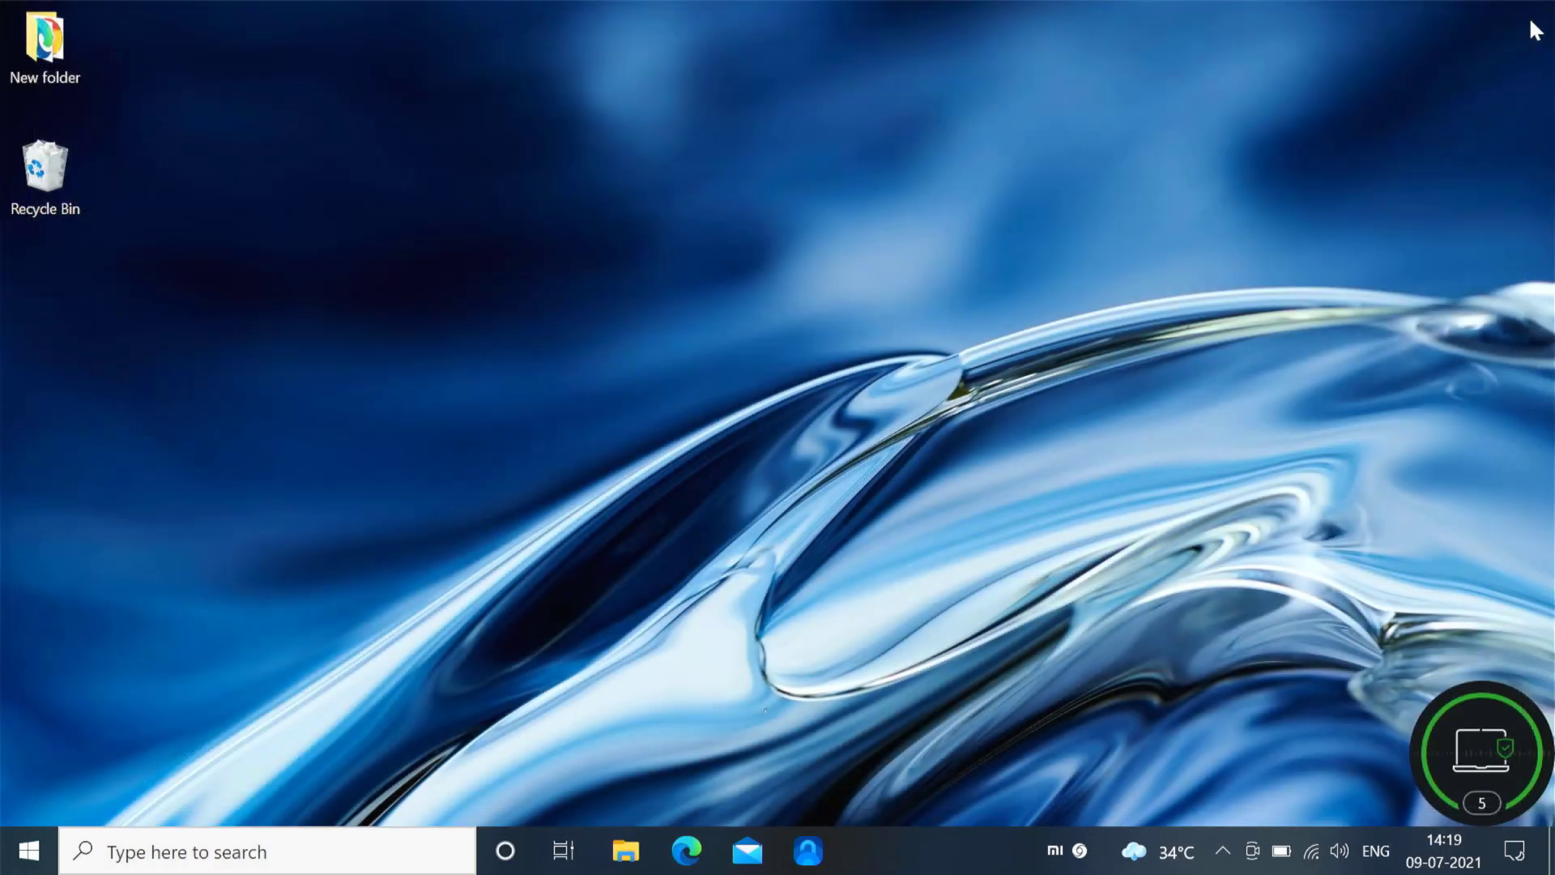
{"action": "mouse_move", "coordinate": [24, 851]}
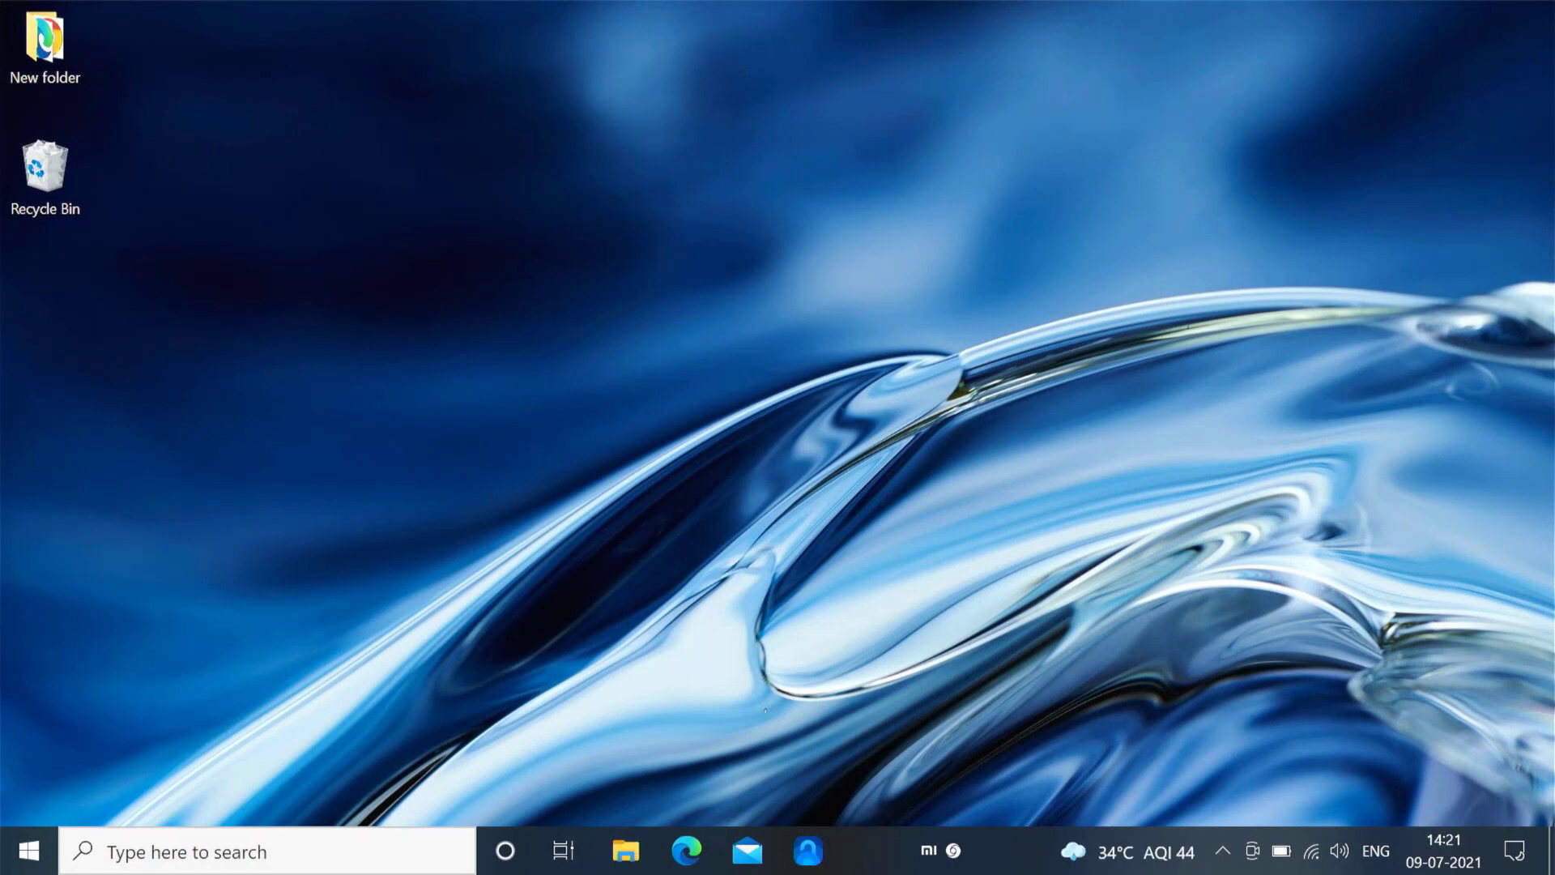
{"action": "mouse_move", "coordinate": [27, 850]}
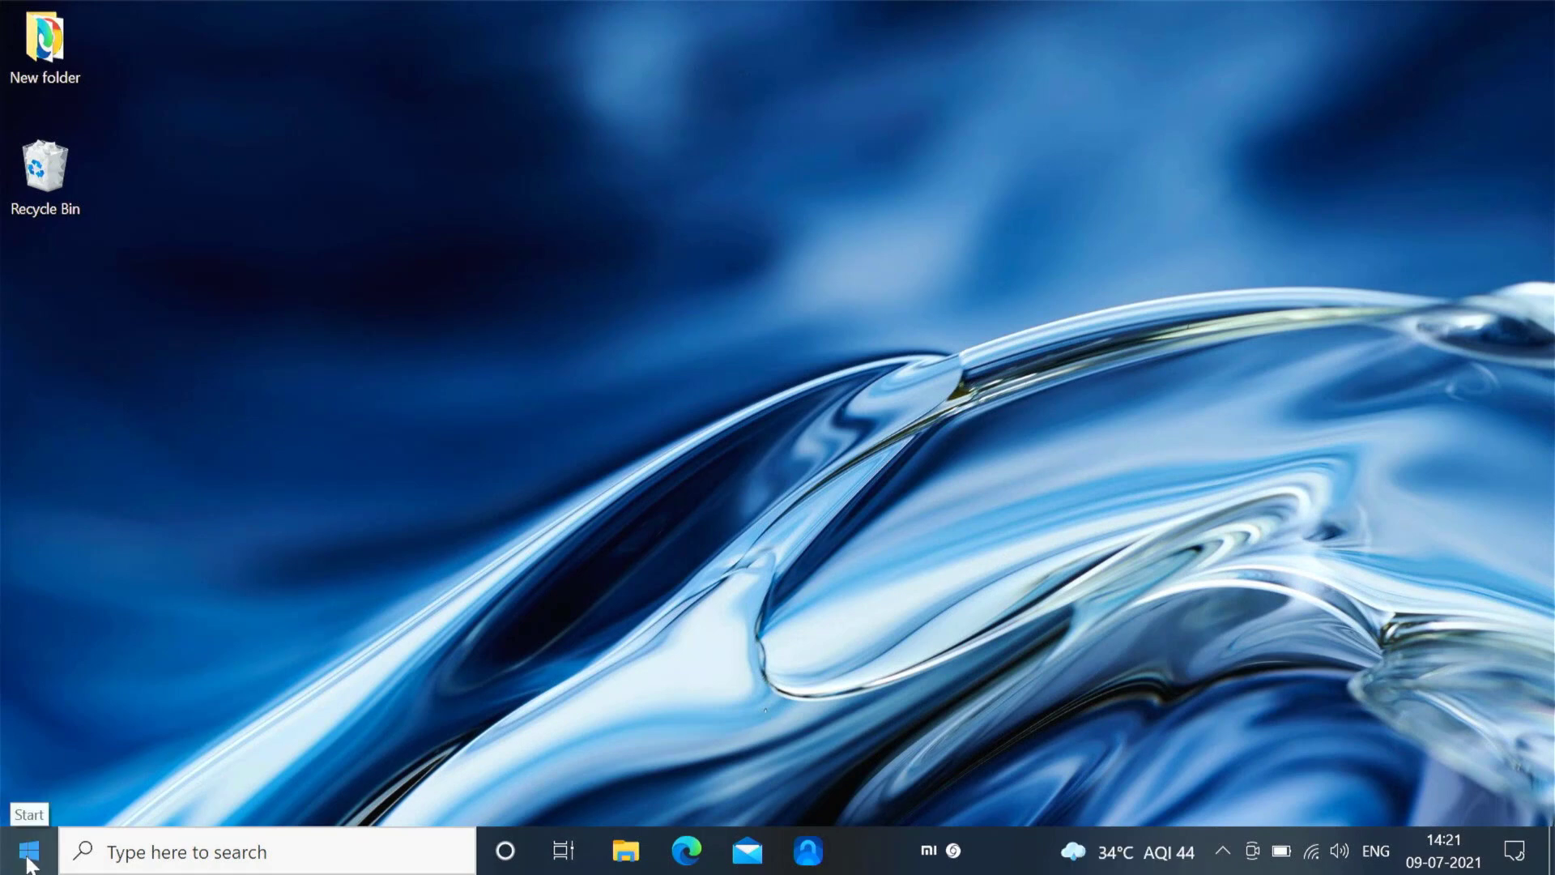
Shut down the computer from the Start menu's power options.
{"action": "left_click", "coordinate": [28, 851]}
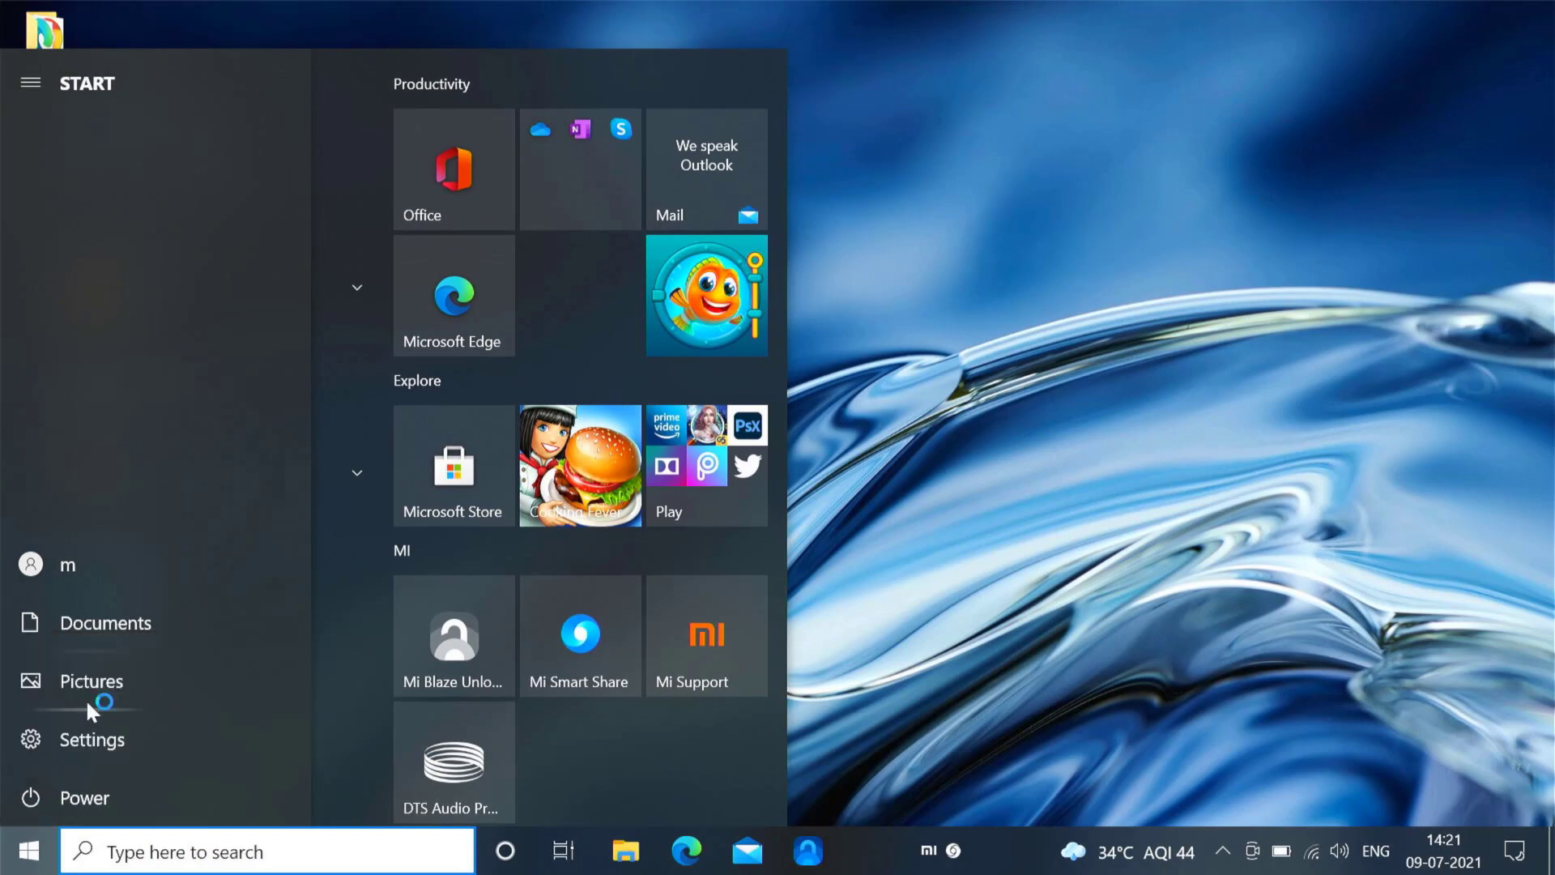
{"action": "left_click", "coordinate": [71, 797]}
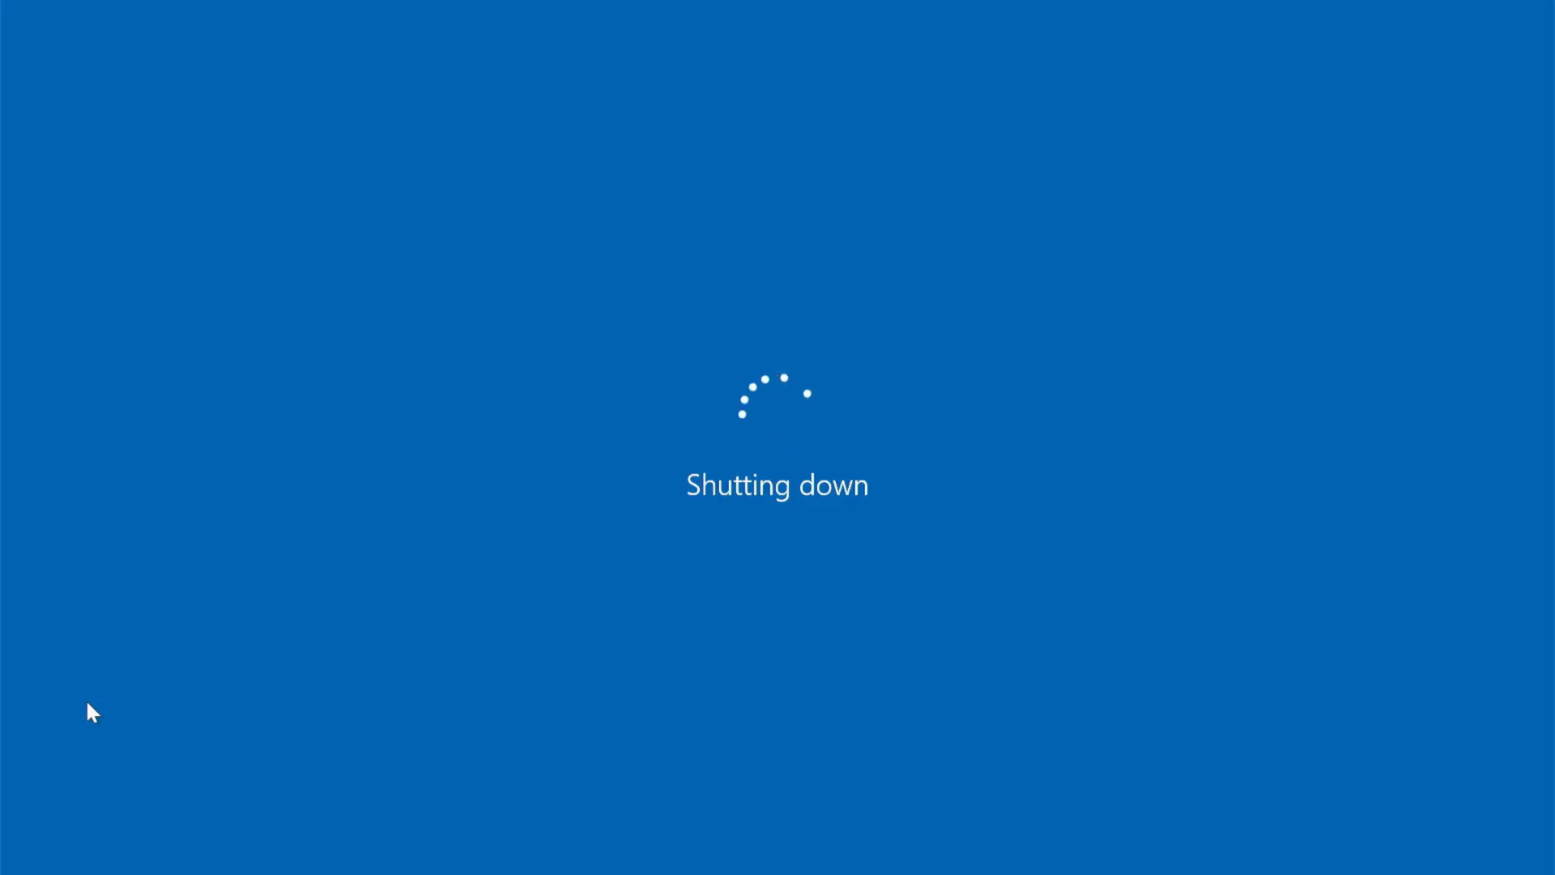